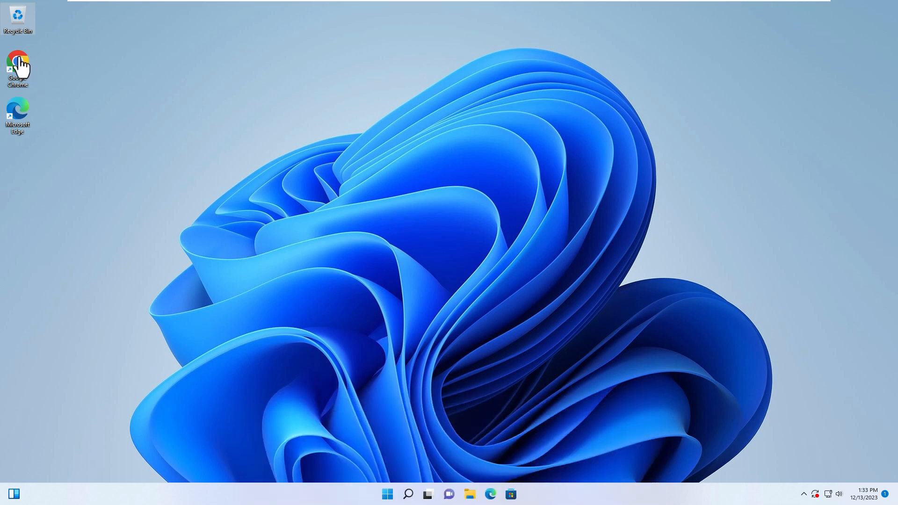
Launch Chrome, search 'python' and reach the python.org Downloads page
double_click(17, 63)
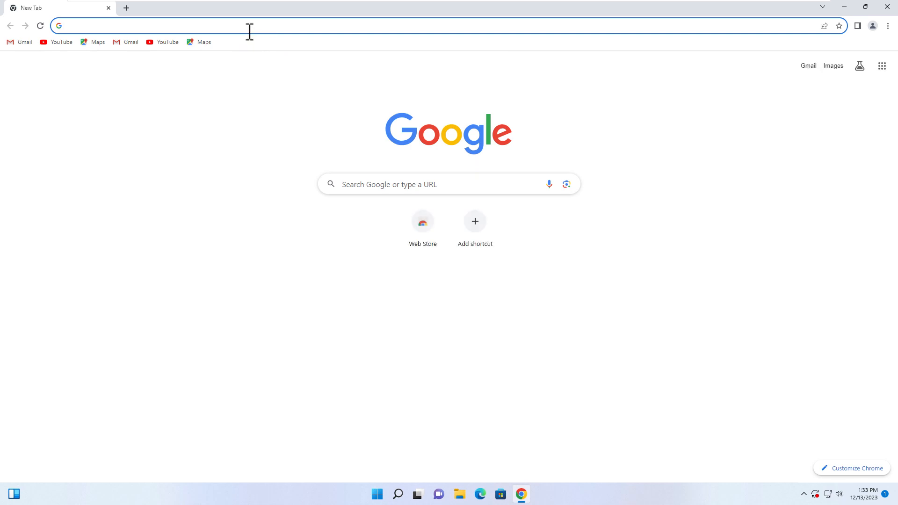
type("python")
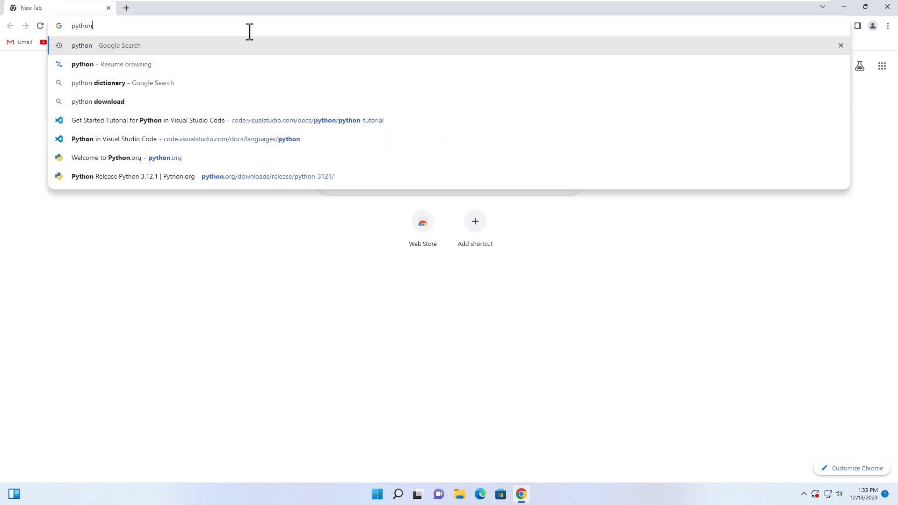
left_click(127, 157)
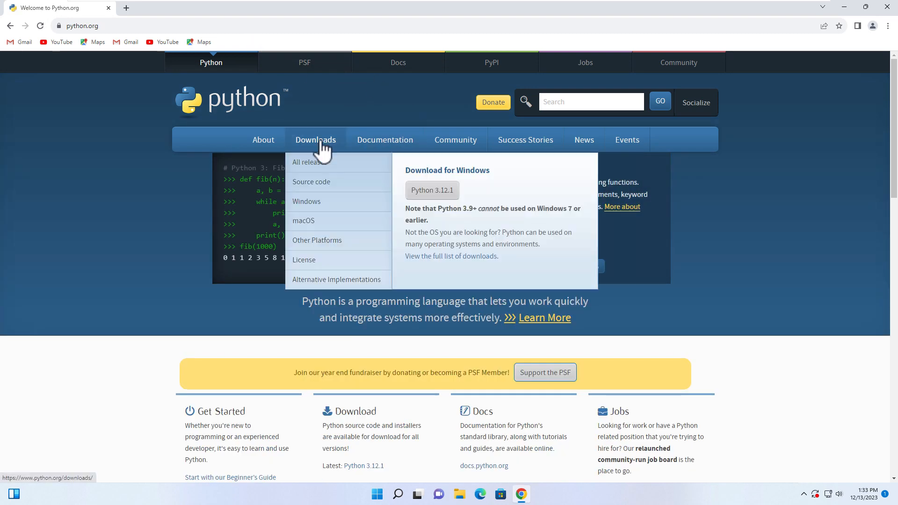
left_click(315, 139)
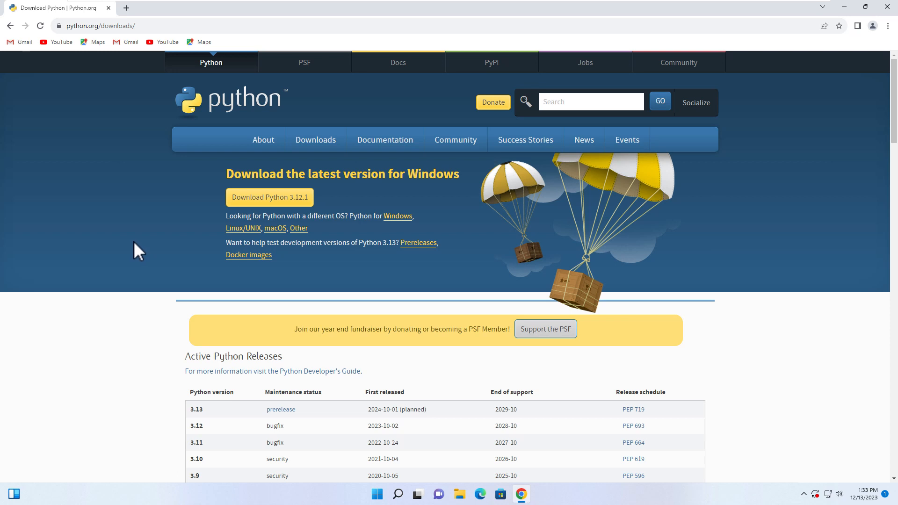
mouse_move(269, 197)
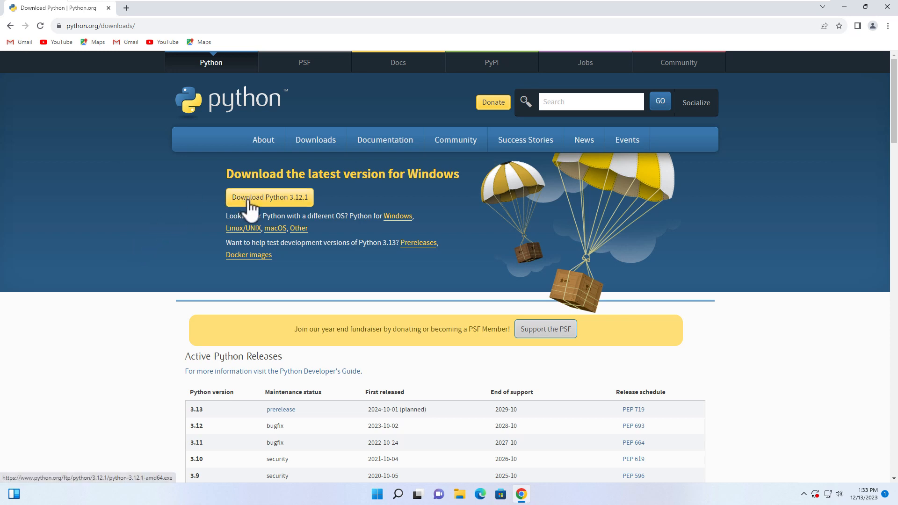
Download the Python 3.12.1 installer and reveal it in the Downloads folder, maximized
left_click(270, 198)
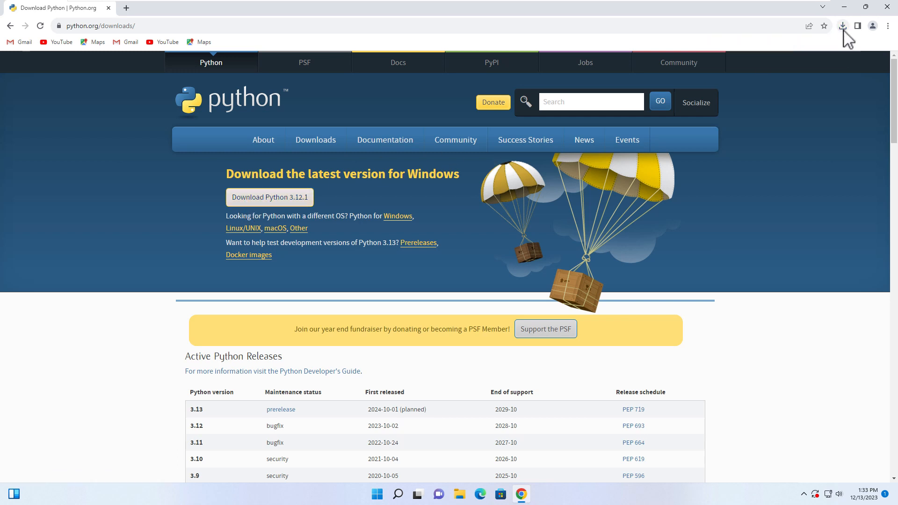
left_click(842, 26)
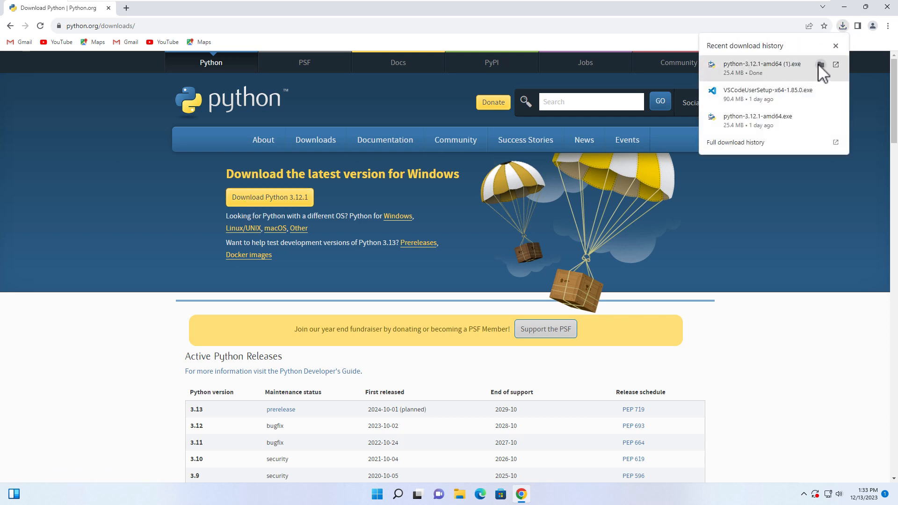
left_click(817, 64)
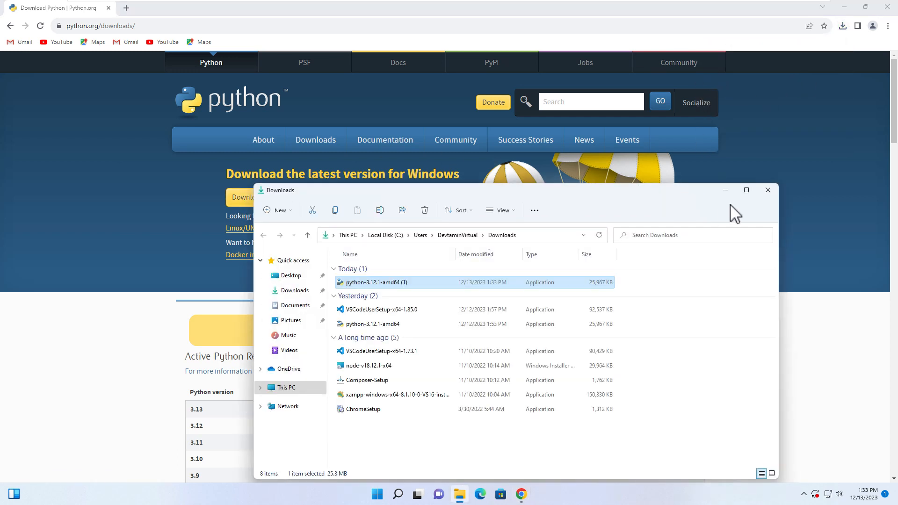
left_click(746, 190)
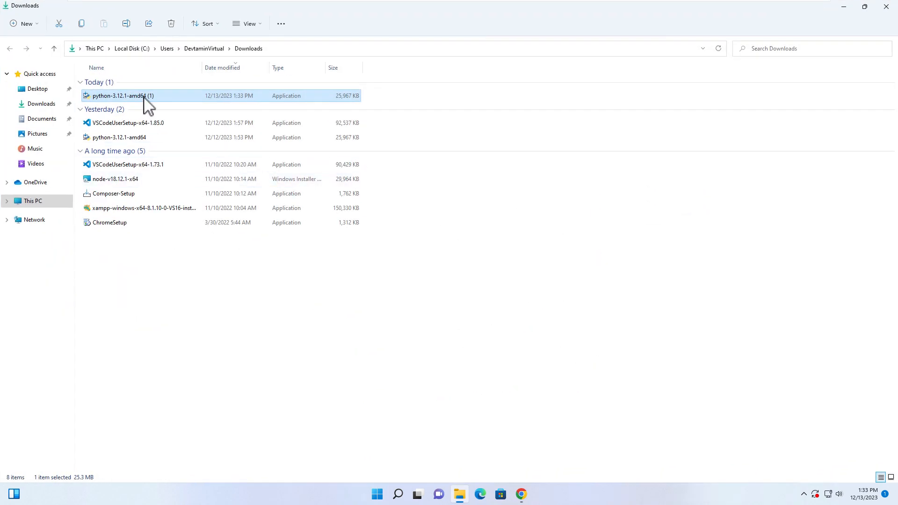
mouse_move(703, 75)
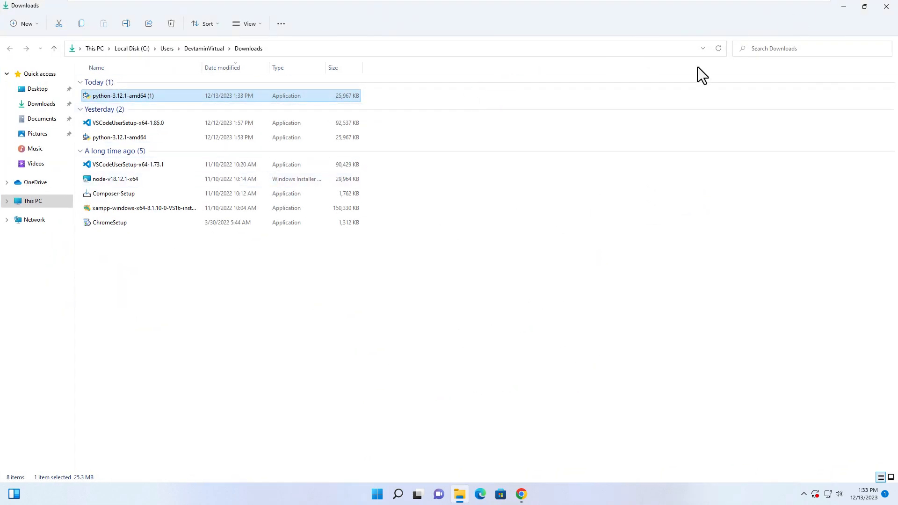
Run the installer as a custom installation with the py launcher for all users, reaching Advanced Options
double_click(123, 95)
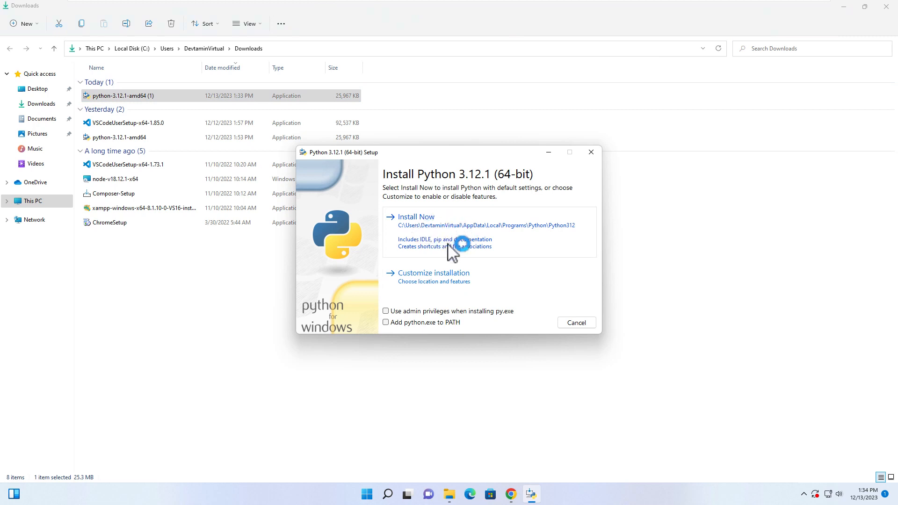
left_click(433, 273)
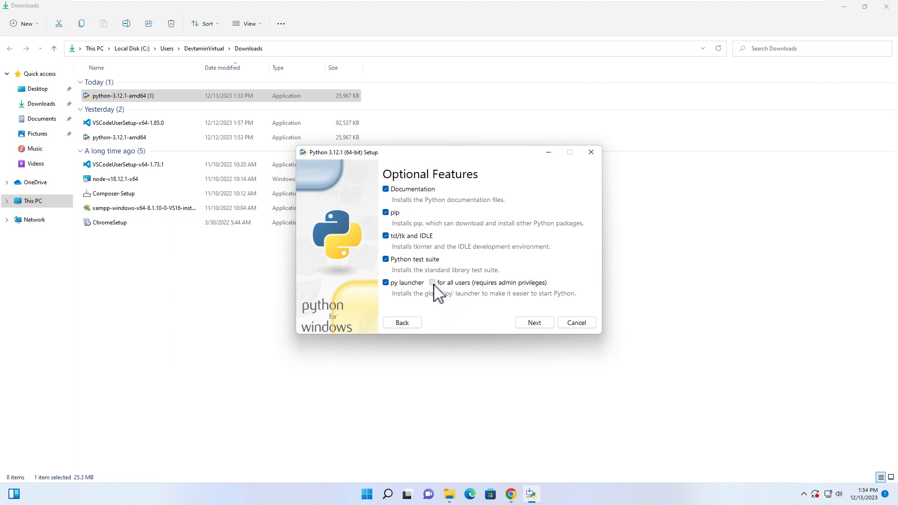
left_click(432, 283)
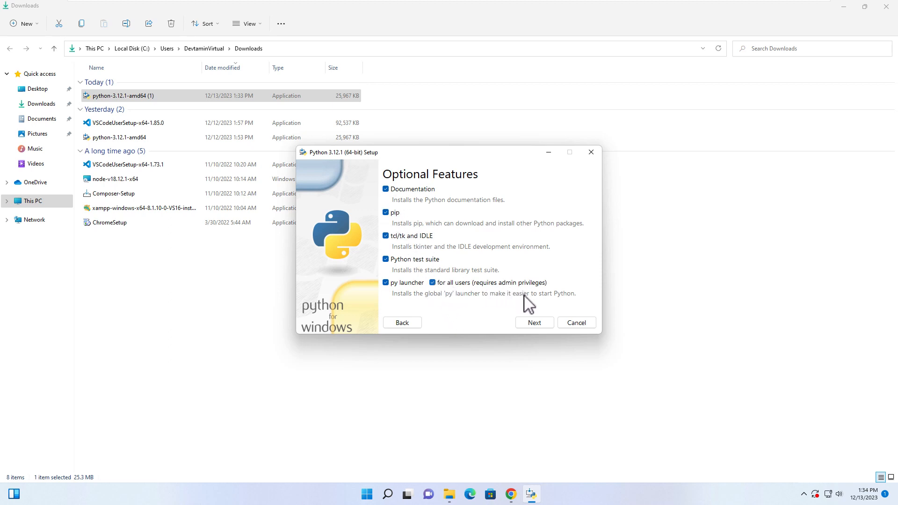
left_click(533, 323)
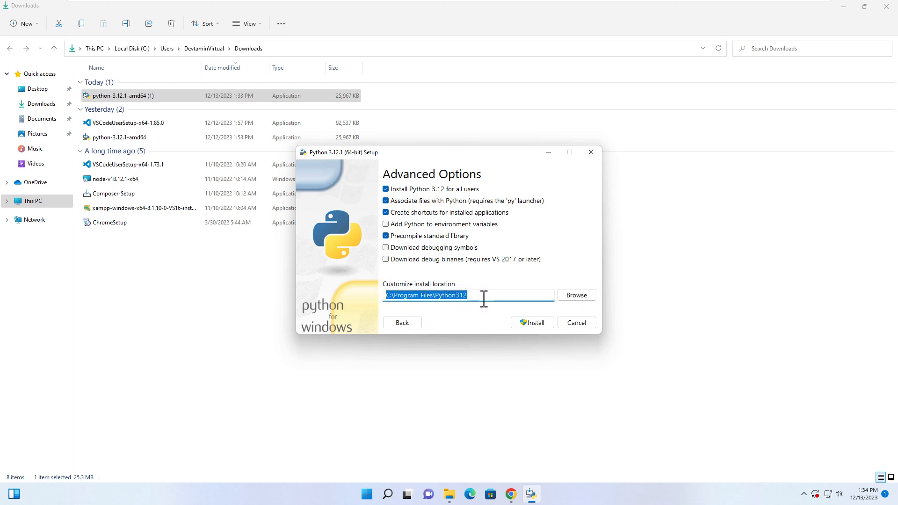
Enable 'Add Python to environment variables', start the install and approve the UAC prompt
left_click(385, 235)
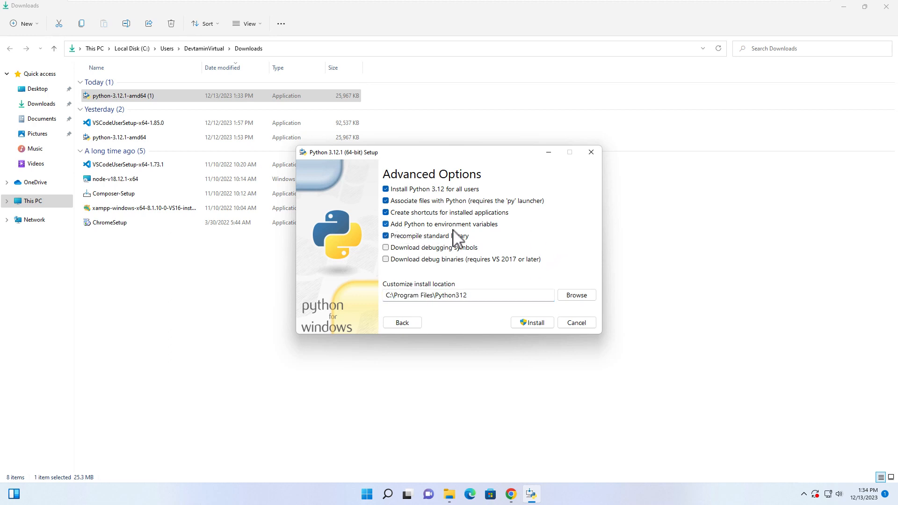
mouse_move(504, 236)
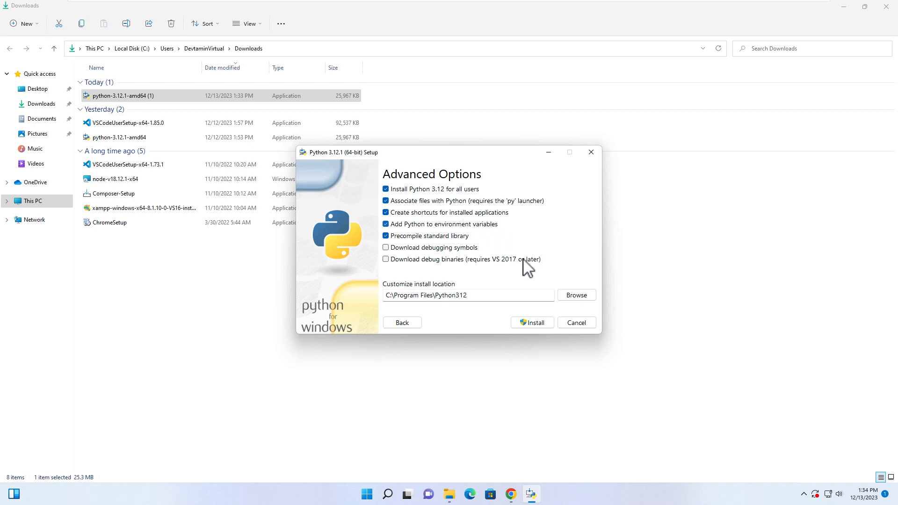
left_click(531, 323)
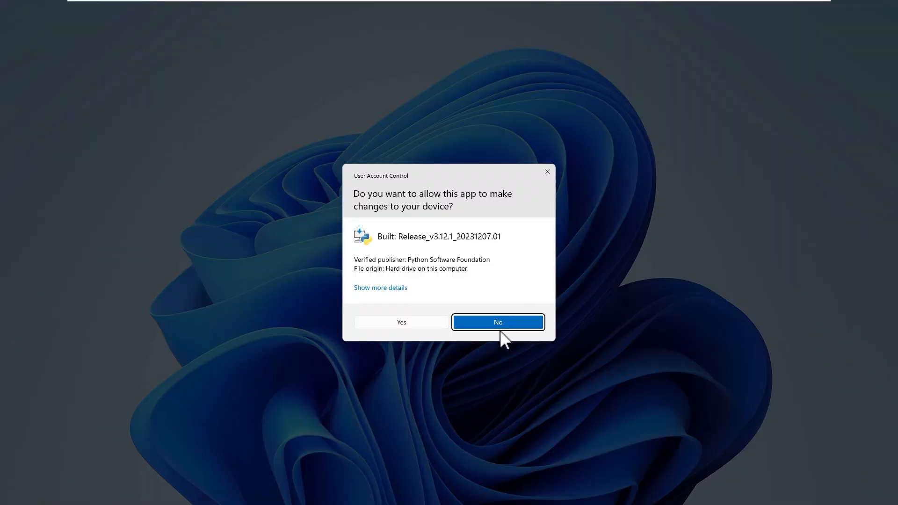
left_click(402, 321)
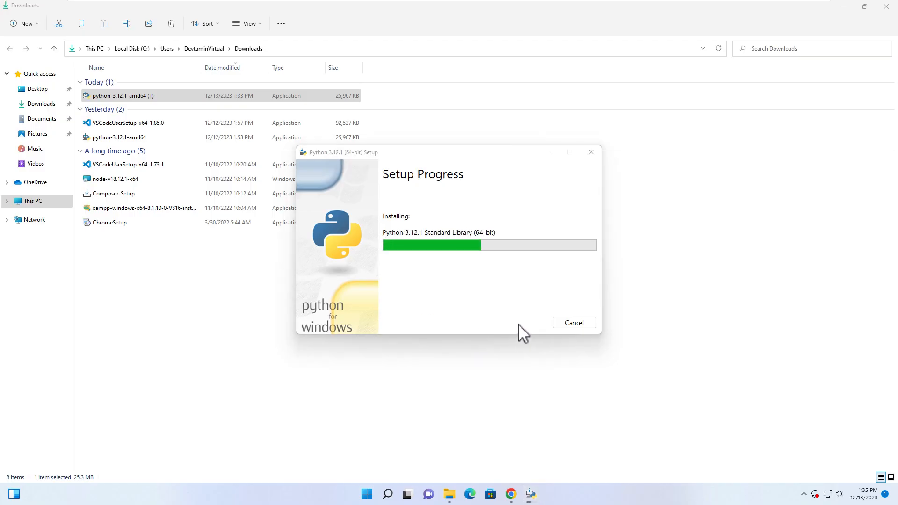
mouse_move(641, 296)
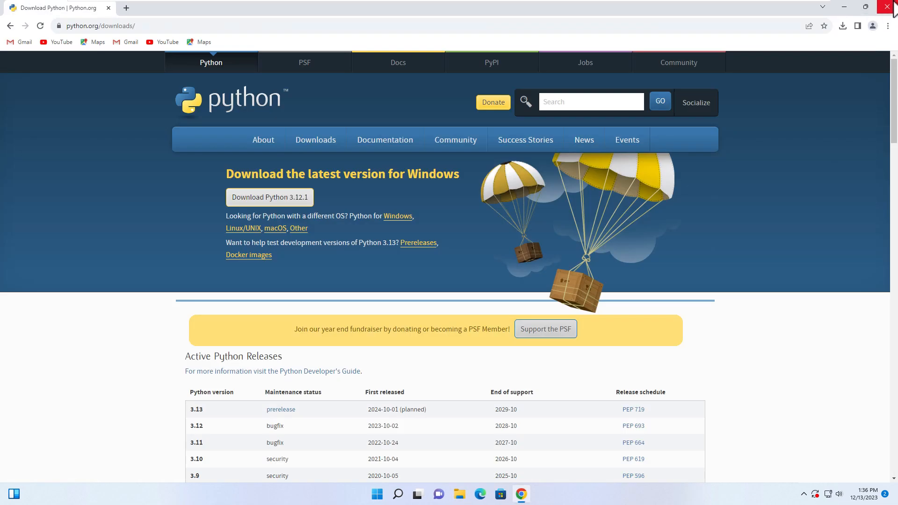
Close the browser and expand the new Python 3.12 folder in the Start menu's All apps list
left_click(890, 6)
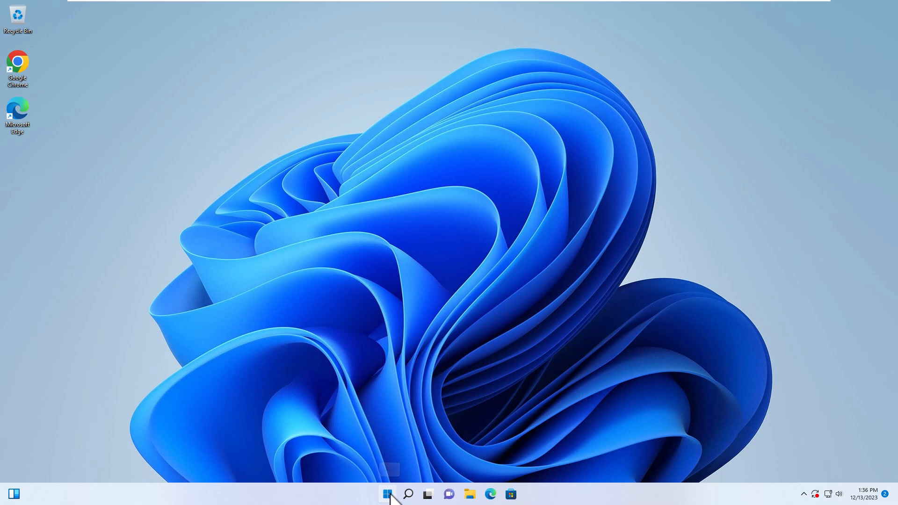
left_click(387, 494)
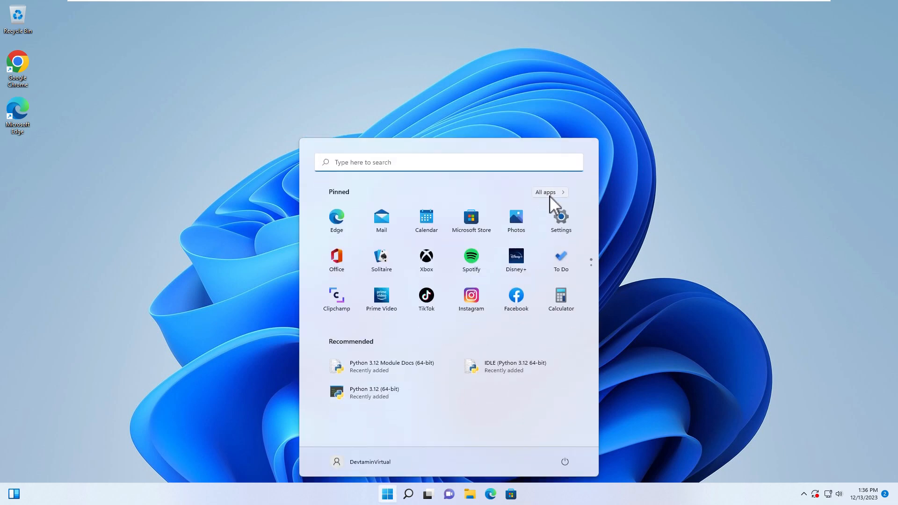
left_click(546, 191)
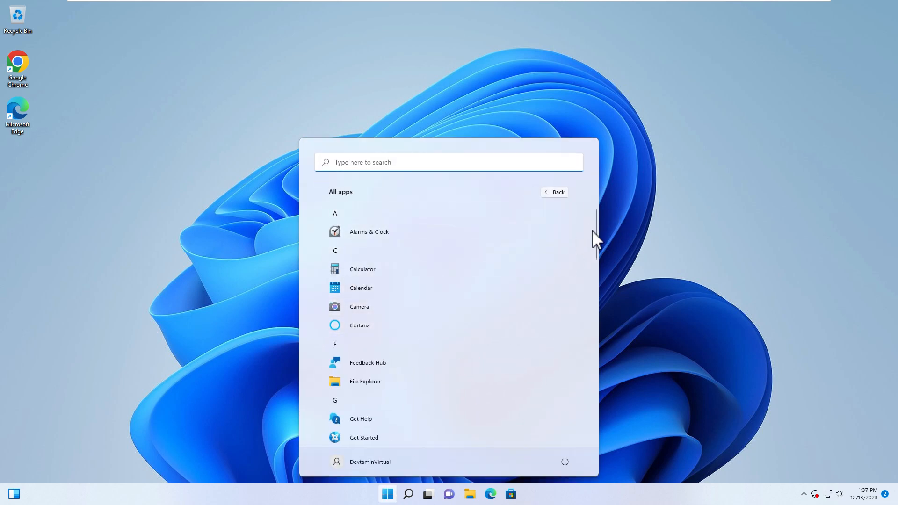
scroll("down", 3)
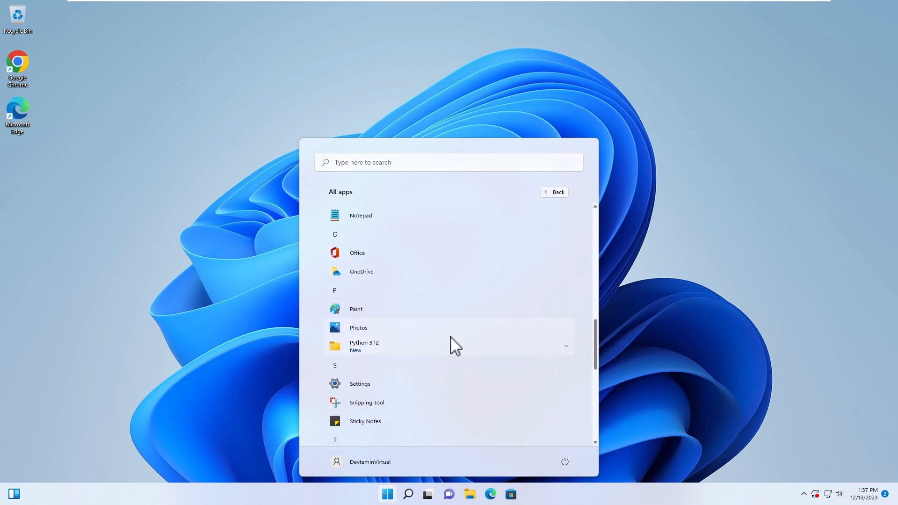
left_click(364, 346)
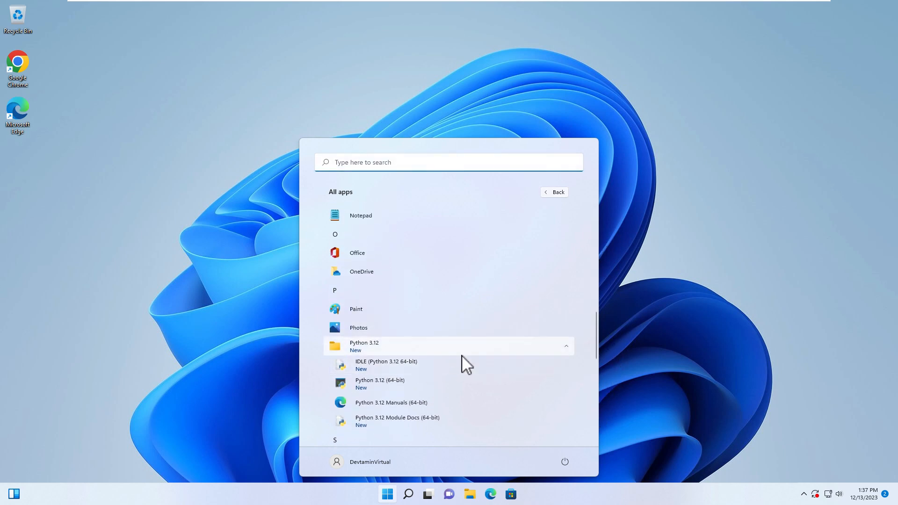
mouse_move(566, 359)
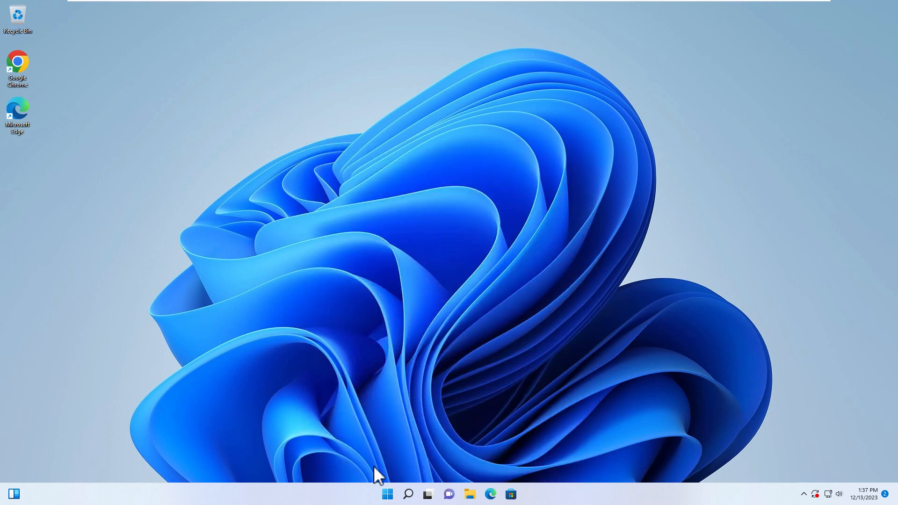
Run 'python --version' in Command Prompt to confirm Python 3.12.1, then close the window
left_click(409, 493)
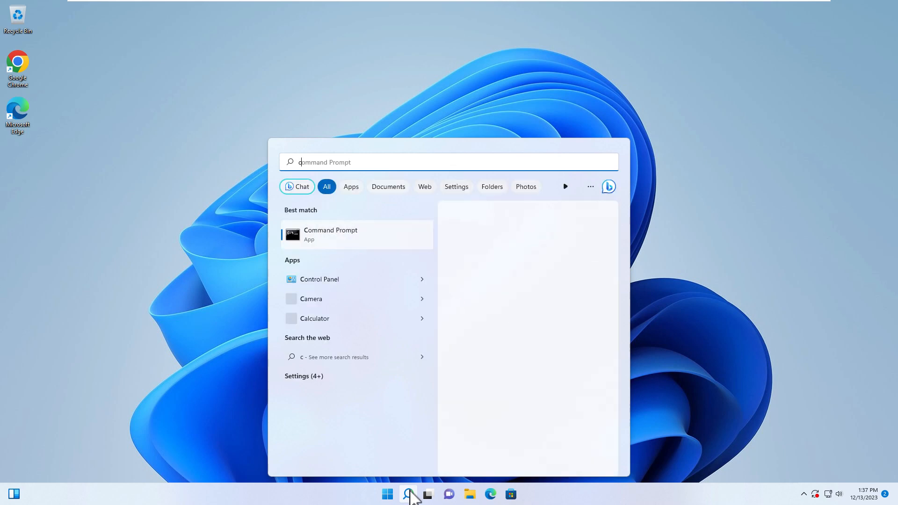
type("md")
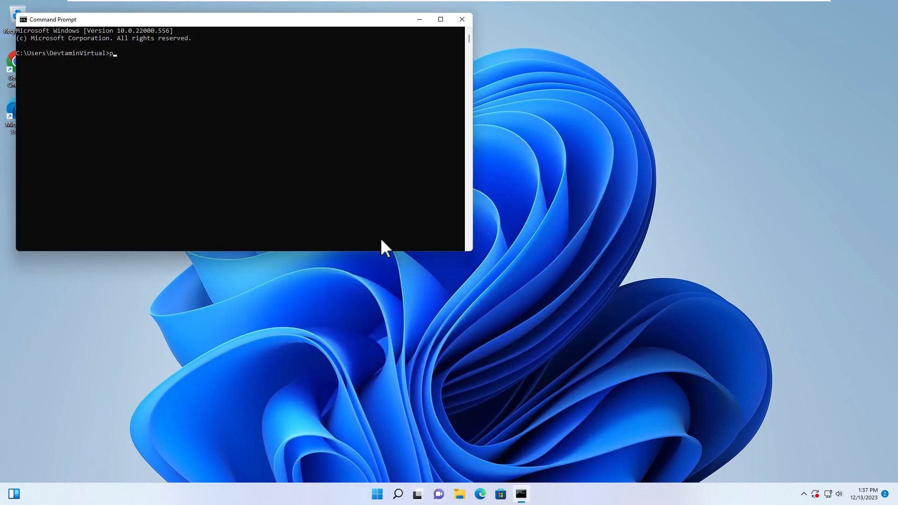
type("ython --version")
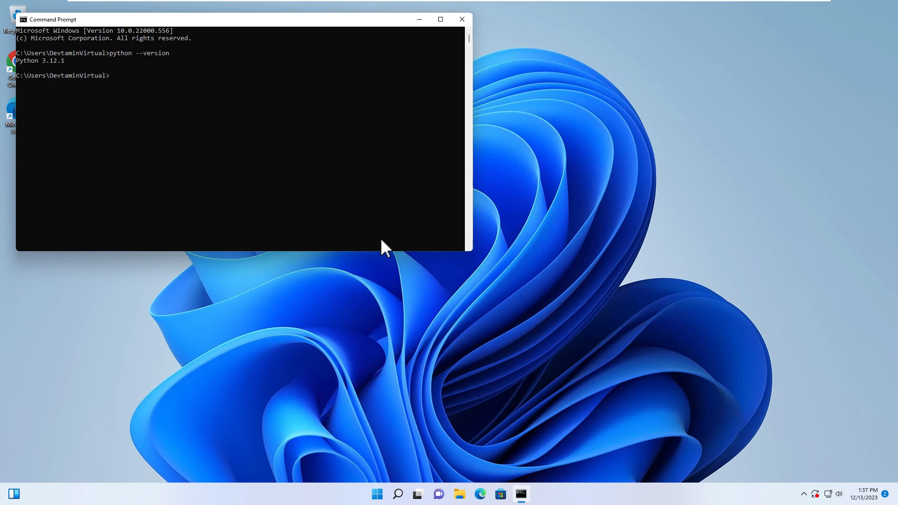
mouse_move(74, 74)
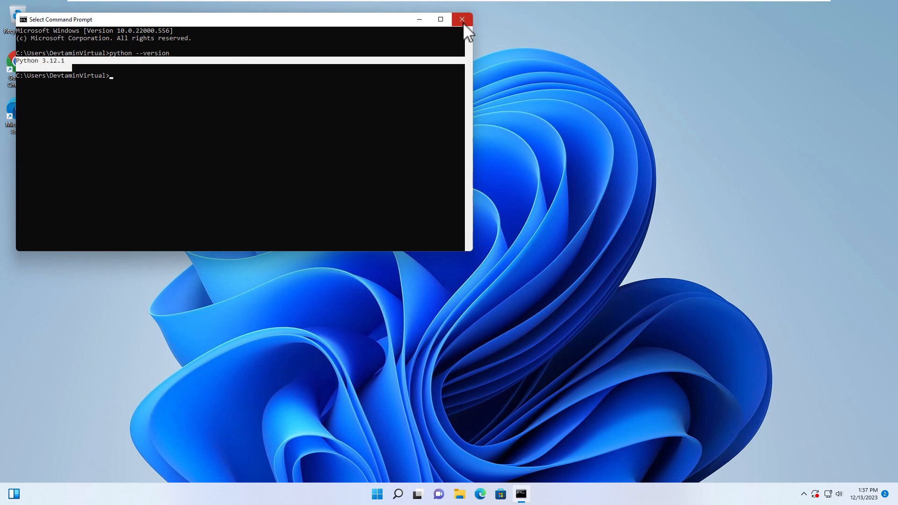
left_click(462, 19)
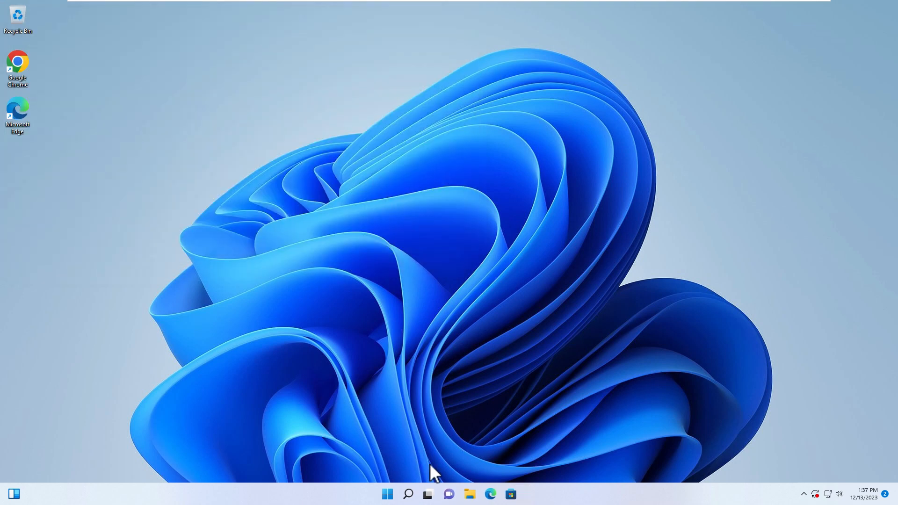
Search 'en' to reach Edit the system environment variables and show the variables list
left_click(387, 494)
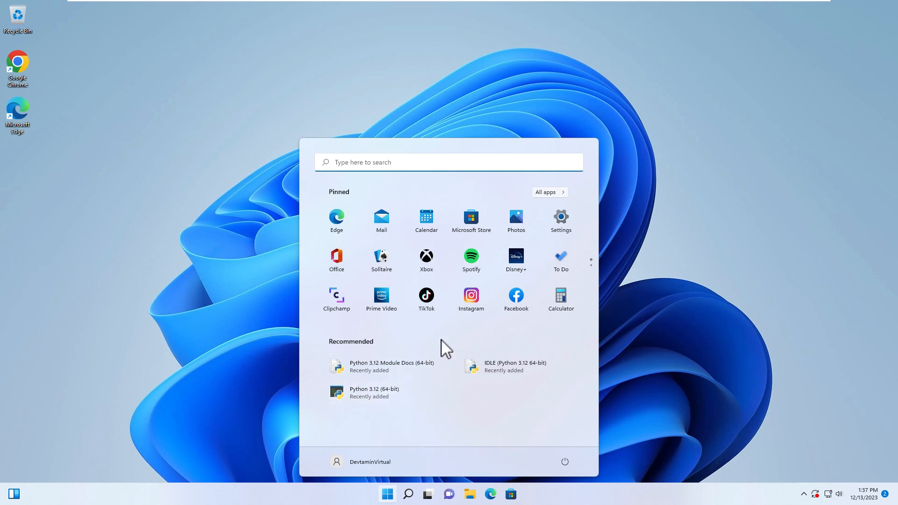
type("environ")
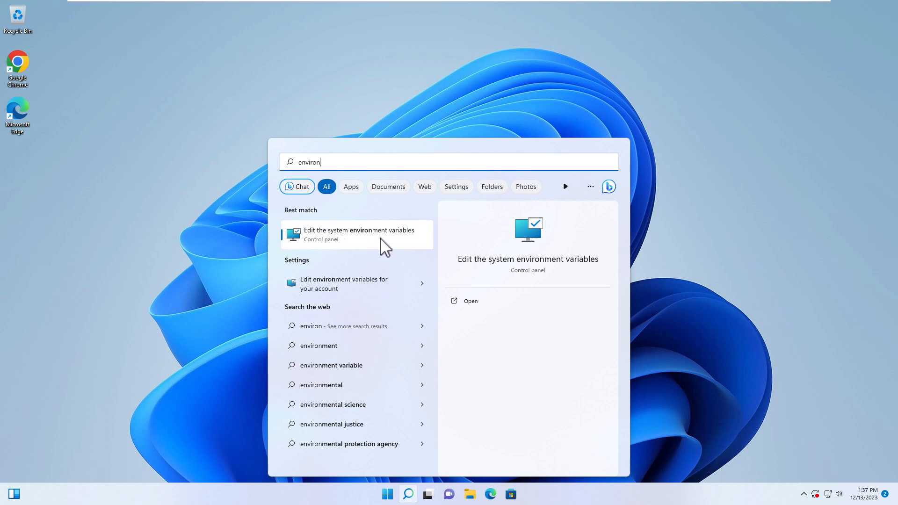
left_click(359, 234)
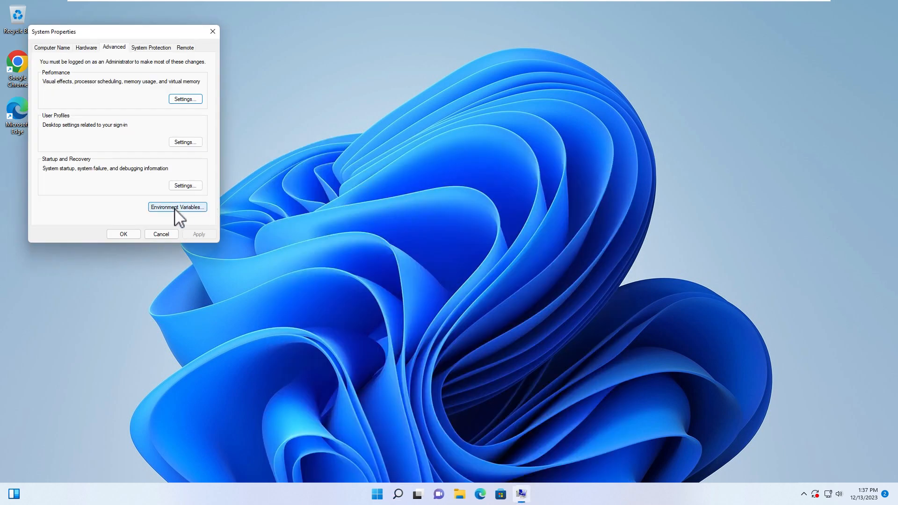
left_click(177, 207)
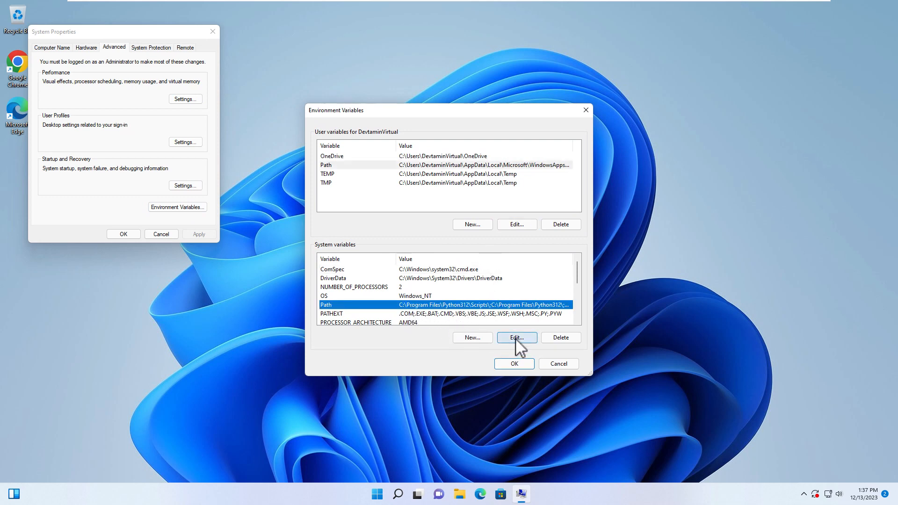
Review the system Path's Python312 and Python312\Scripts entries, then cancel without changes
left_click(515, 337)
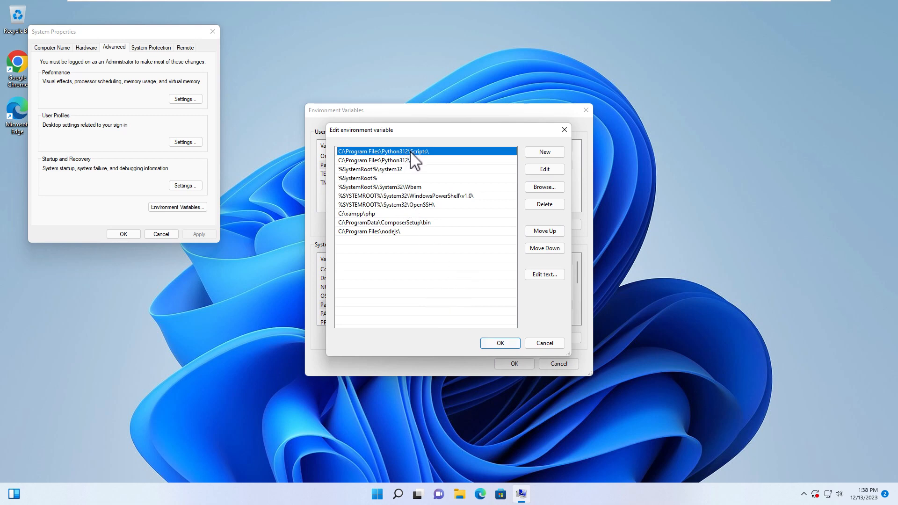
left_click(375, 160)
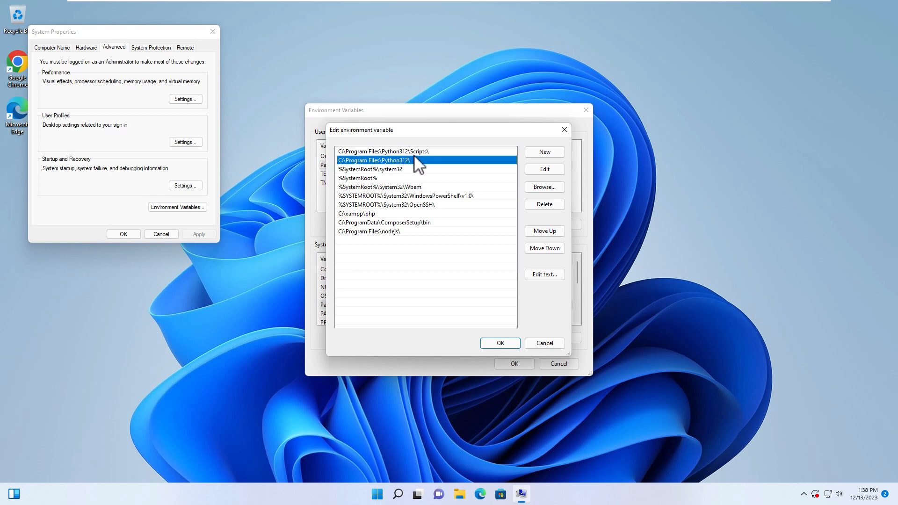
mouse_move(448, 189)
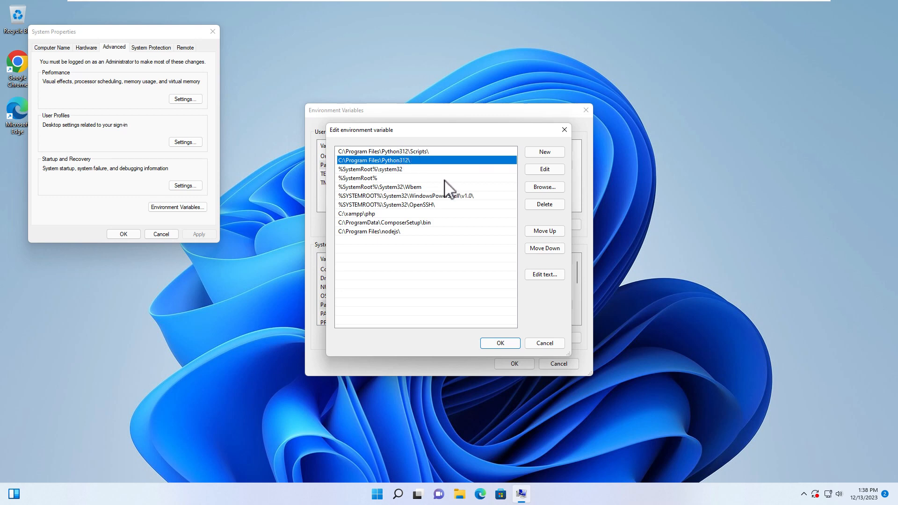
mouse_move(515, 284)
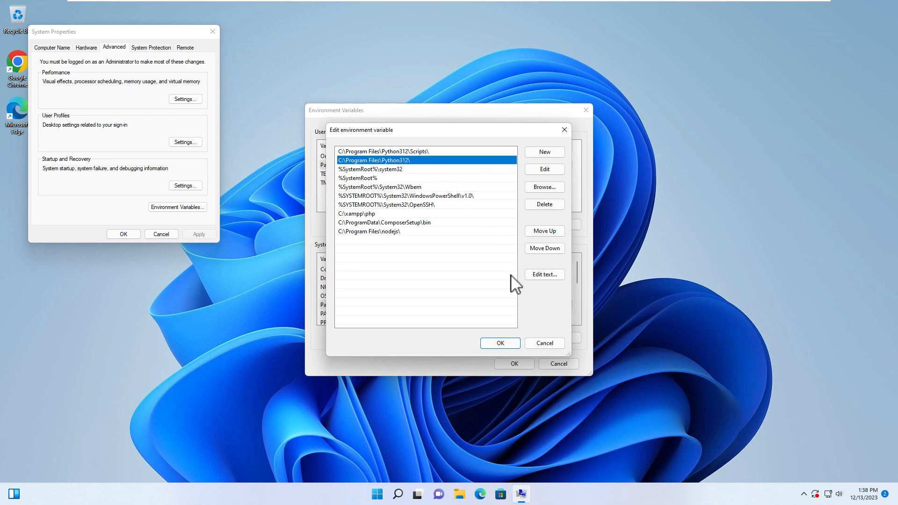
mouse_move(525, 287)
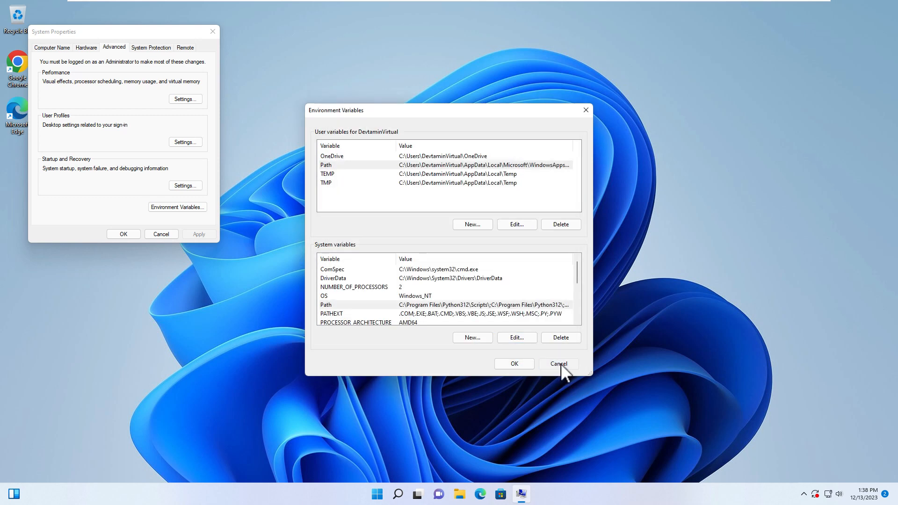
left_click(557, 364)
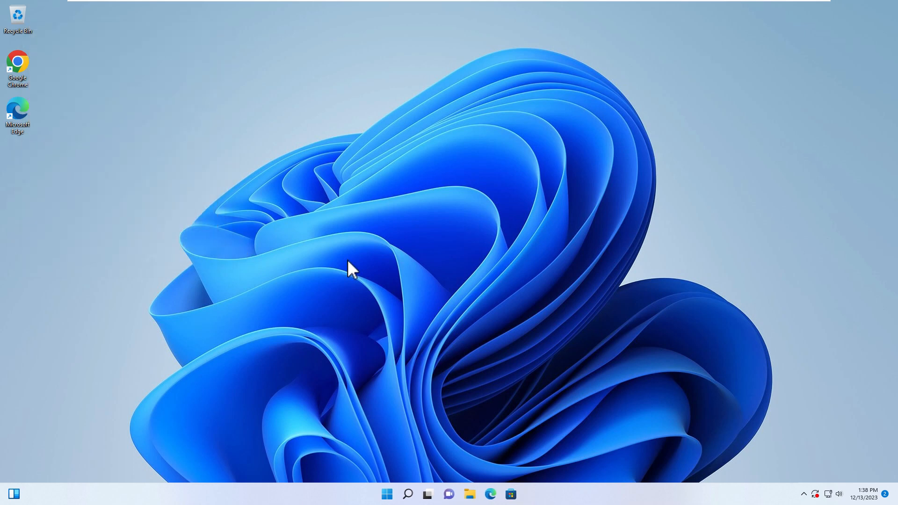
Search 'visual Studio Code' in Windows Search and launch Visual Studio Code
left_click(407, 493)
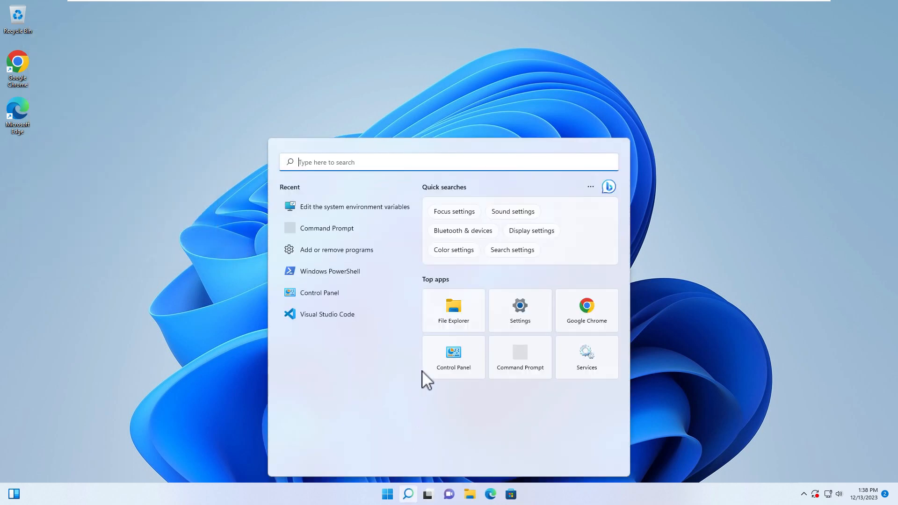
type("visual Studio Code")
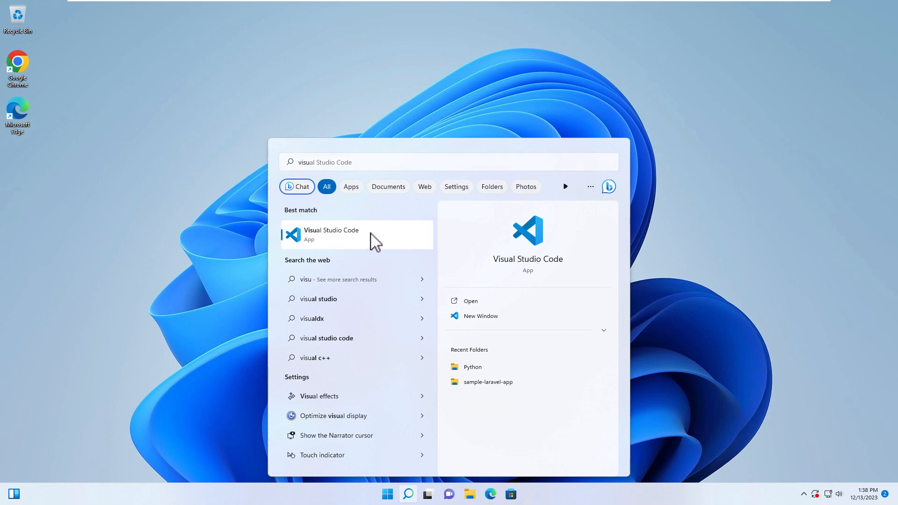
left_click(331, 234)
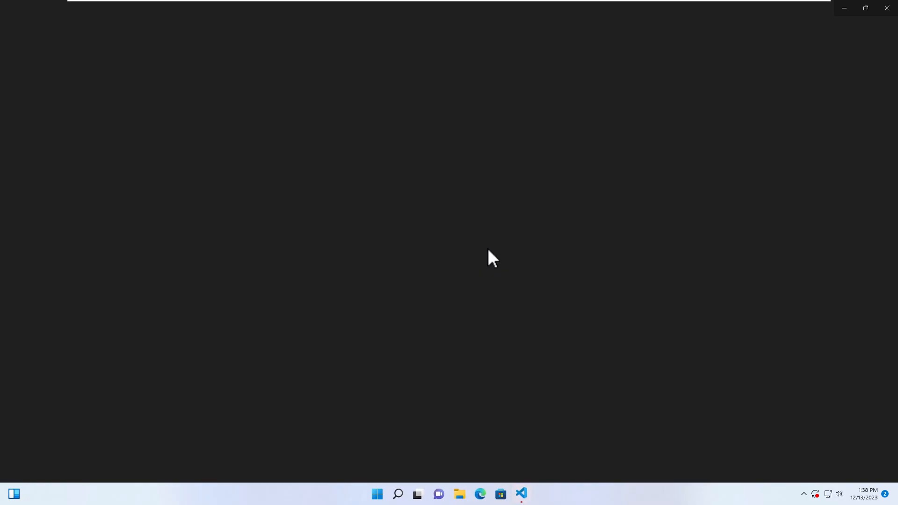
left_click(520, 494)
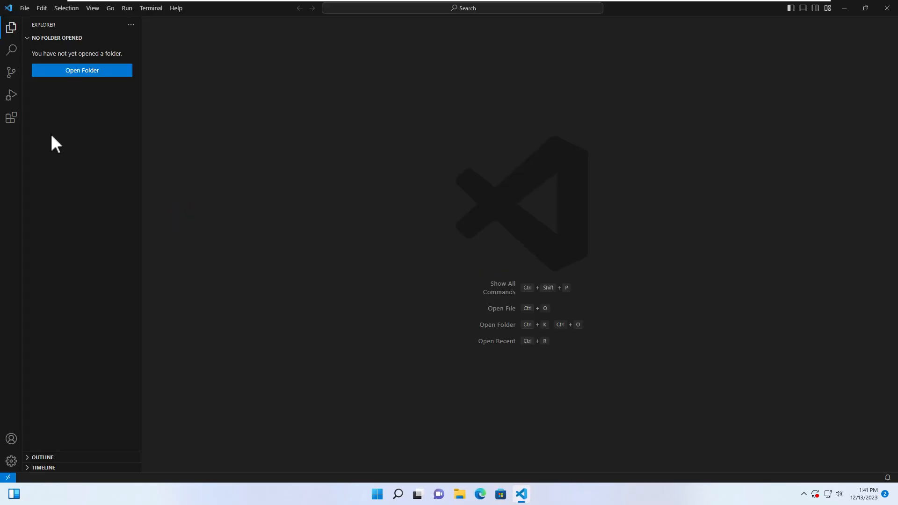
Search 'py' in the Extensions marketplace and install Microsoft's Python extension
left_click(11, 118)
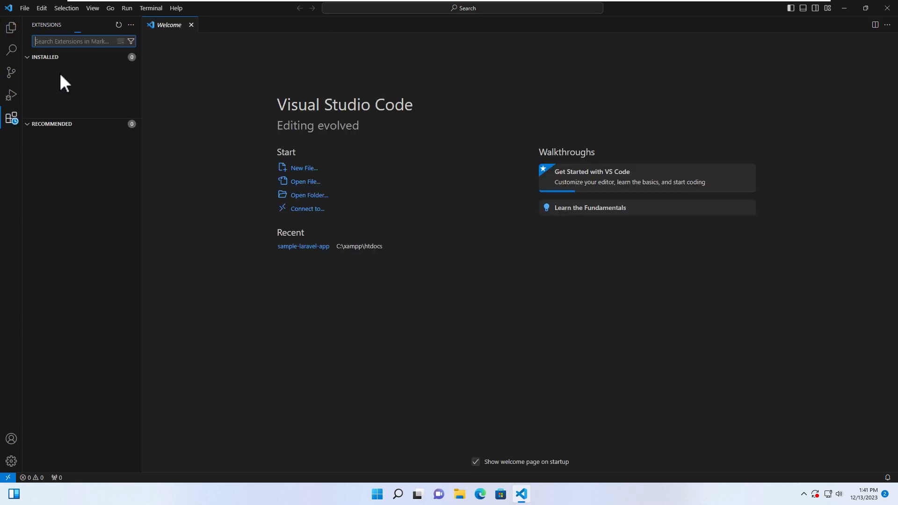
type("python")
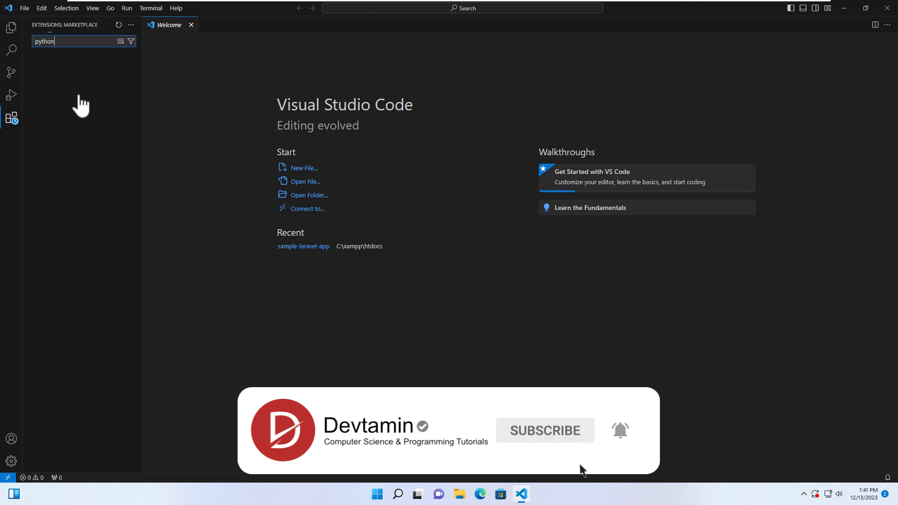
left_click(81, 68)
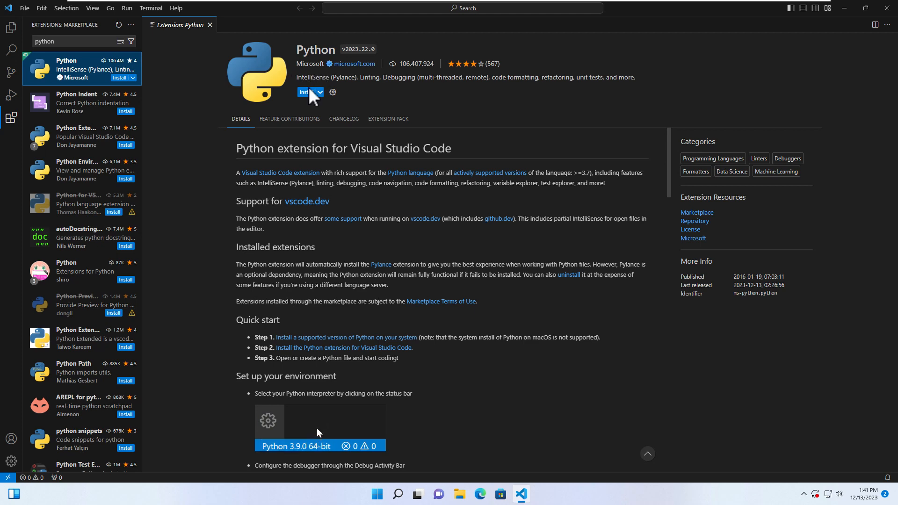
left_click(305, 92)
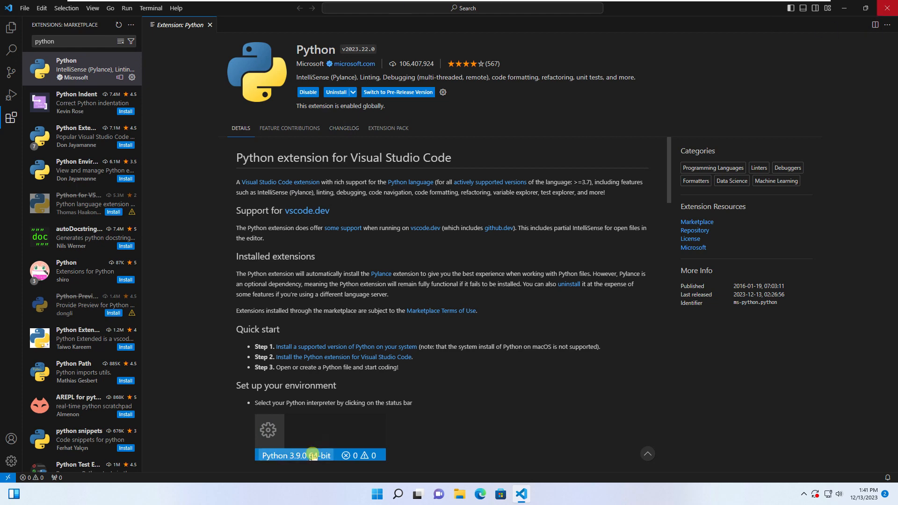
Create a new desktop folder named python and enter it in File Explorer
right_click(355, 192)
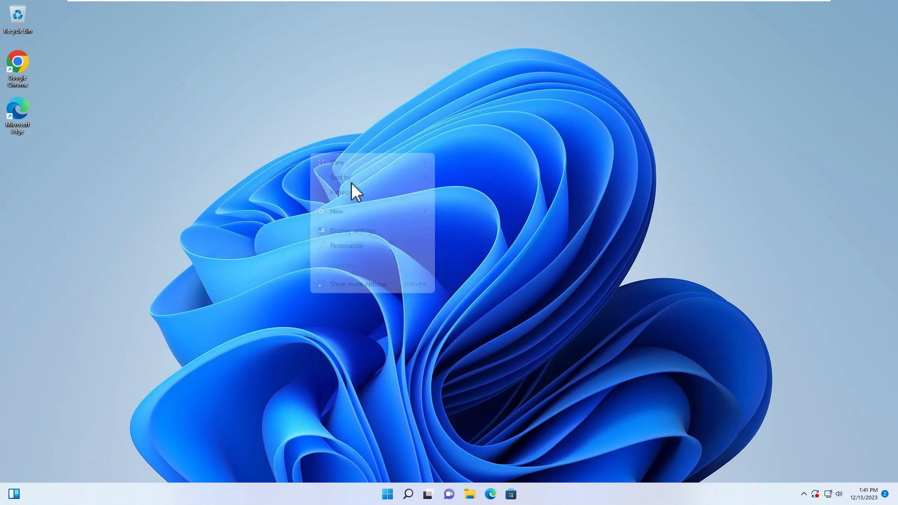
mouse_move(336, 211)
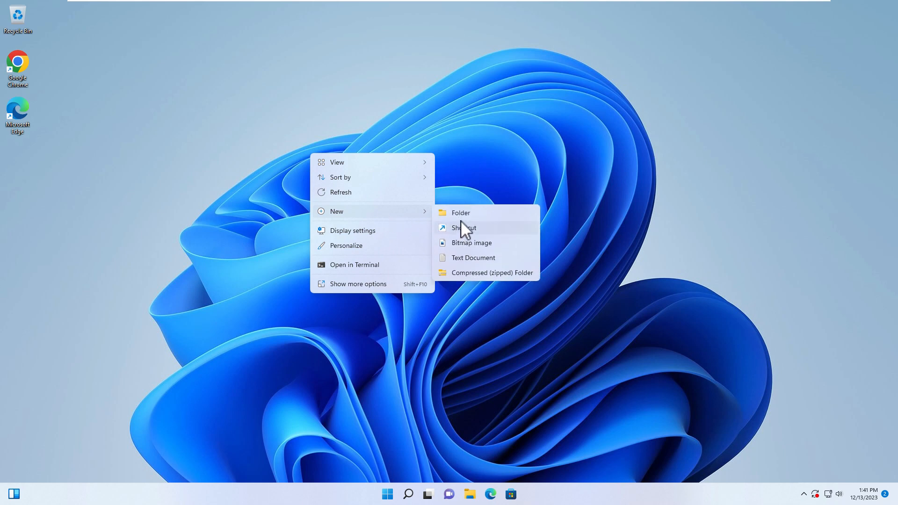
left_click(460, 212)
type("python")
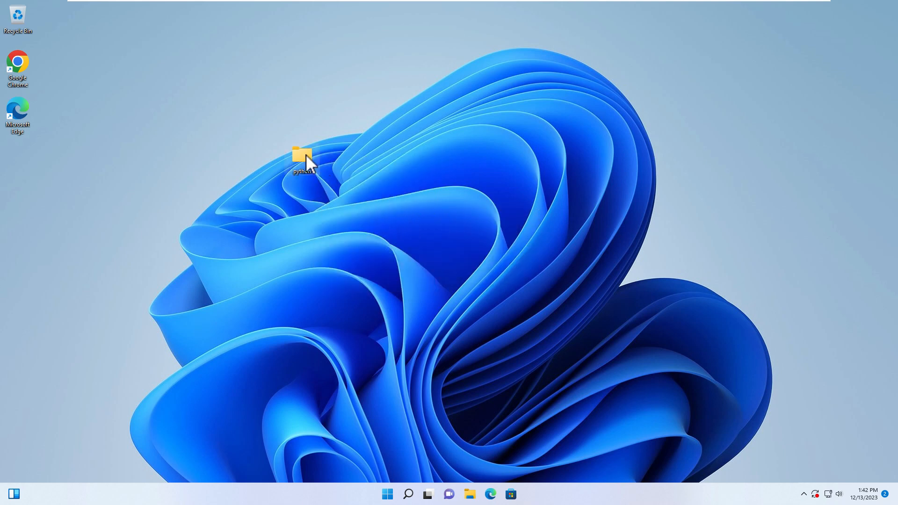
double_click(302, 156)
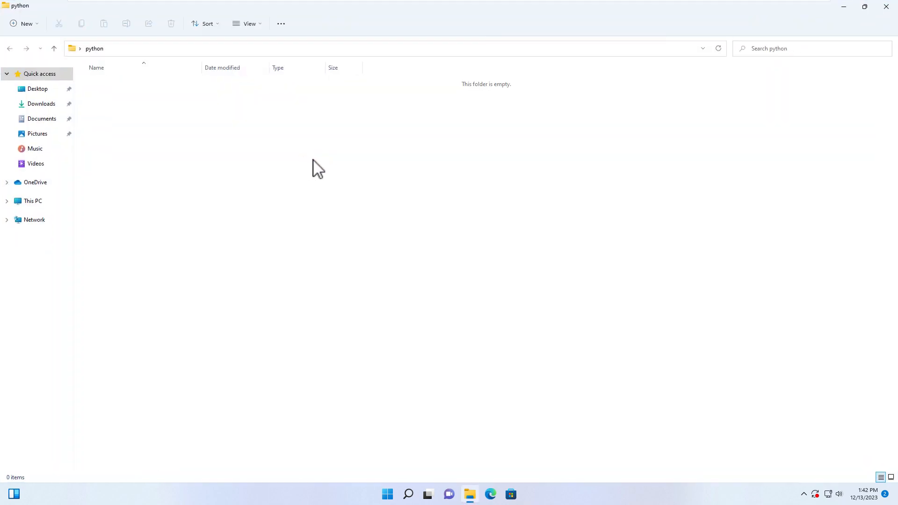
Launch a terminal inside the python folder and run 'code .' to open it in VS Code
right_click(318, 166)
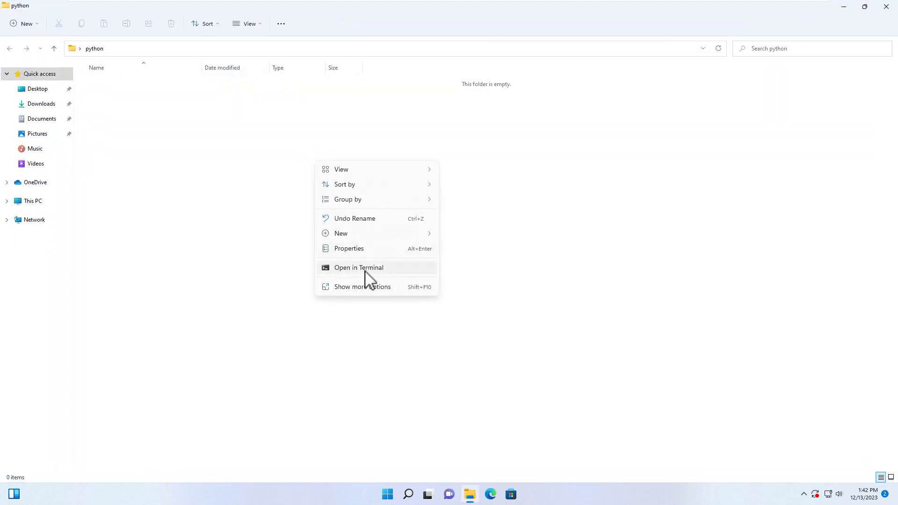
left_click(358, 267)
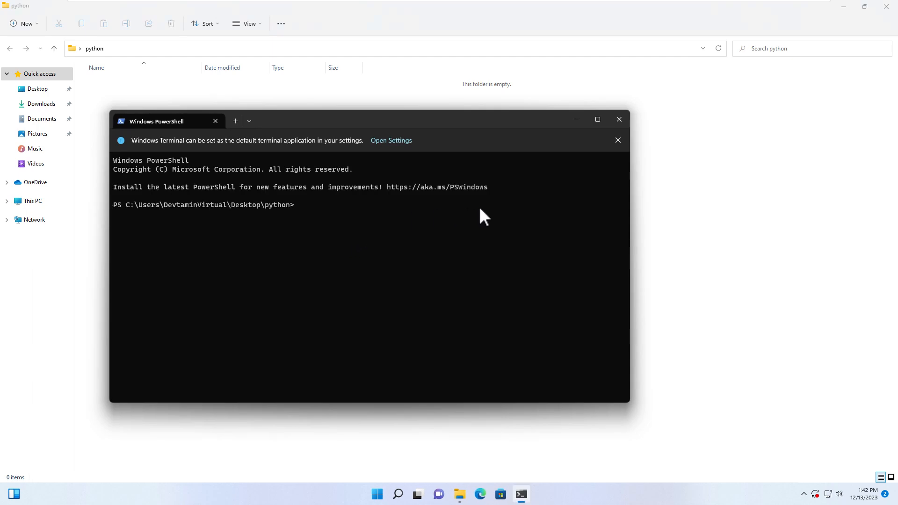
type("code .")
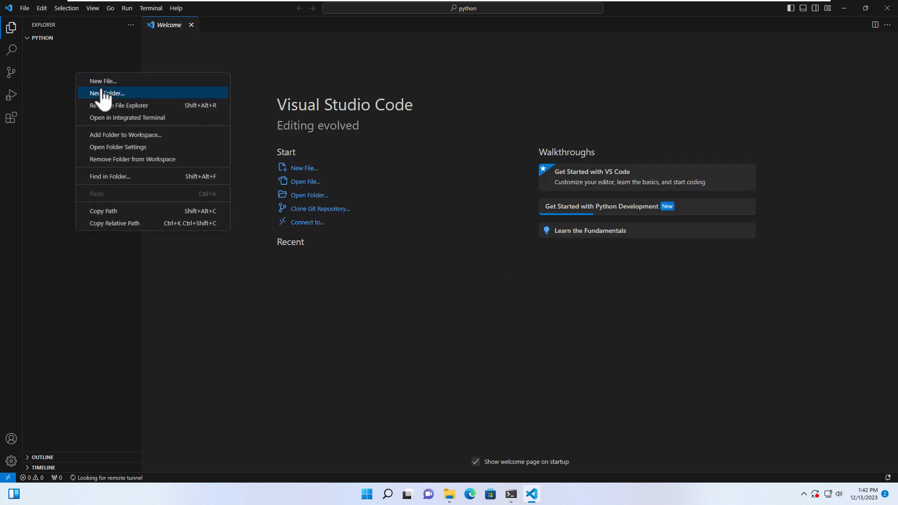
Create helloworld.py in the python folder containing print('hello world')
left_click(107, 92)
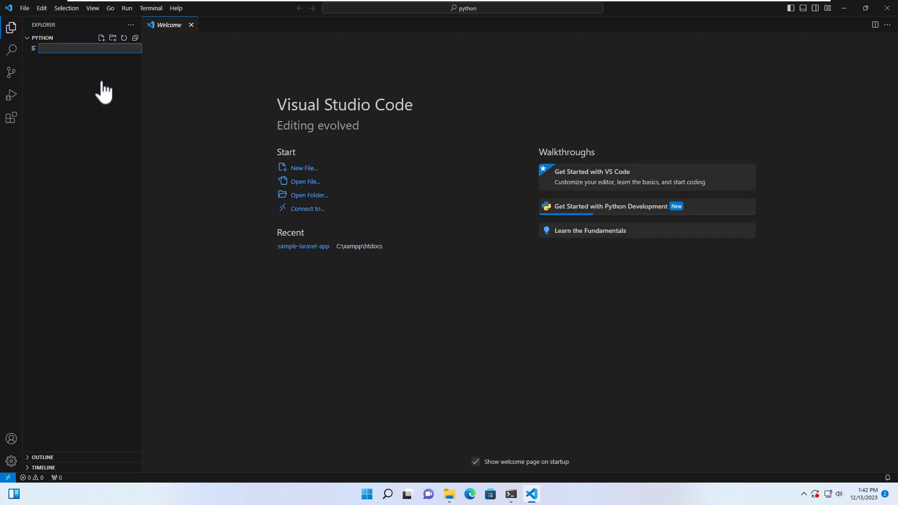
type("helloworld.py")
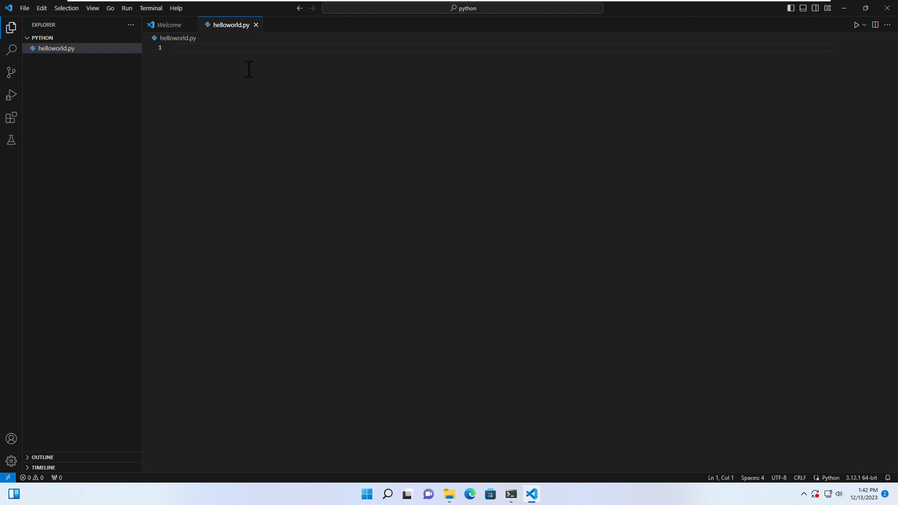
type("print('hello world")
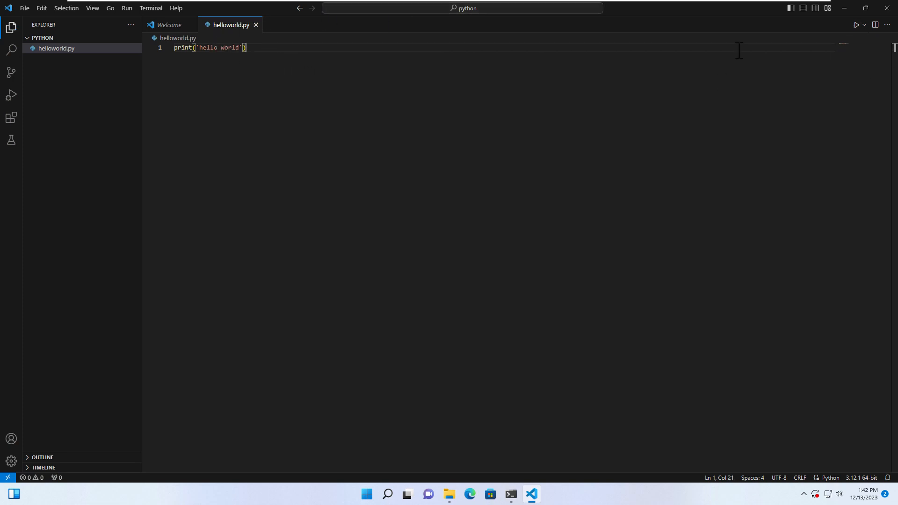
mouse_move(890, 43)
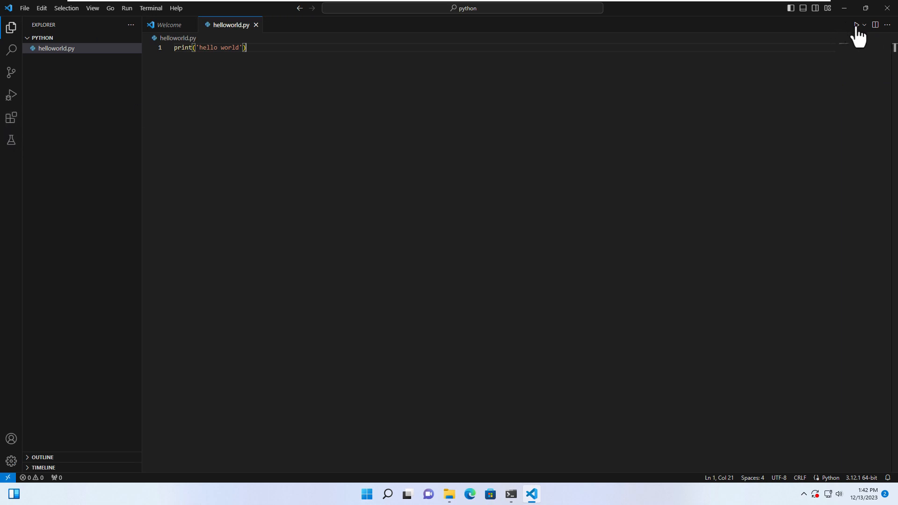
mouse_move(856, 25)
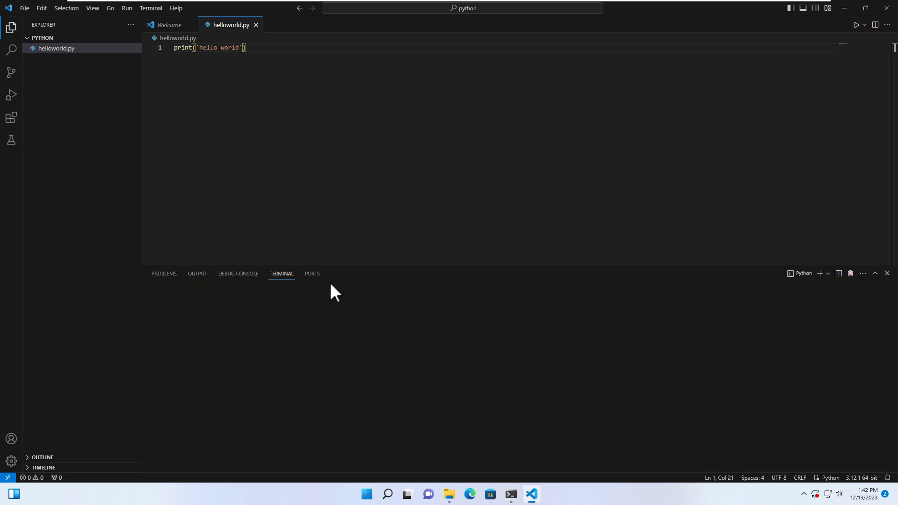
Run the script, change the message to 'hello world python from Devtamin', and run it again
left_click(855, 24)
type(" python from c")
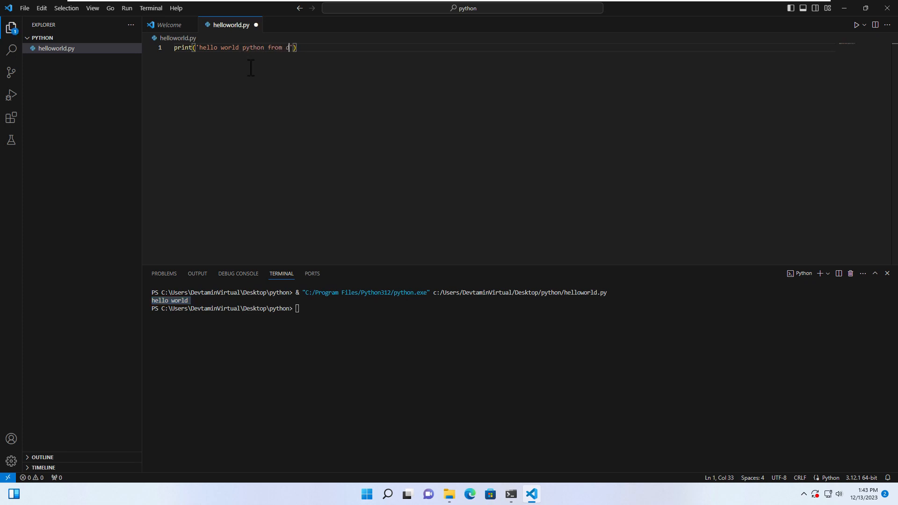
type("evtamin")
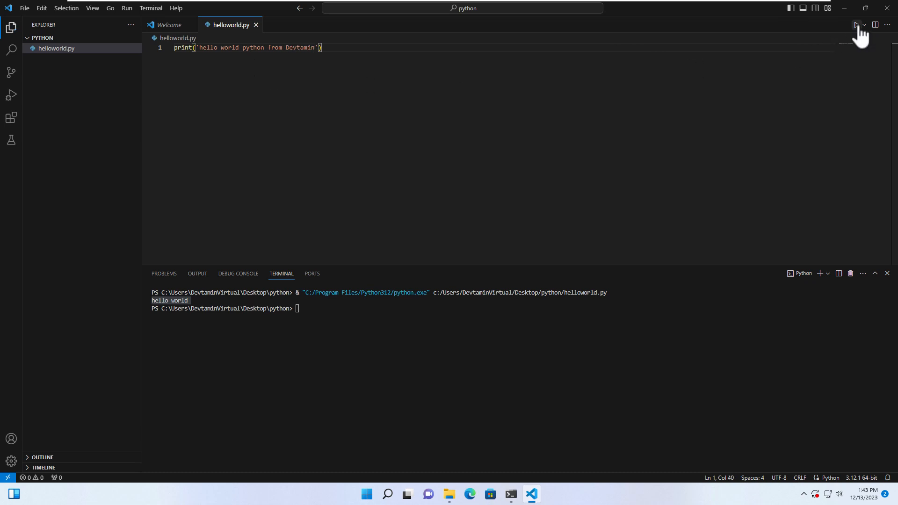
left_click(855, 24)
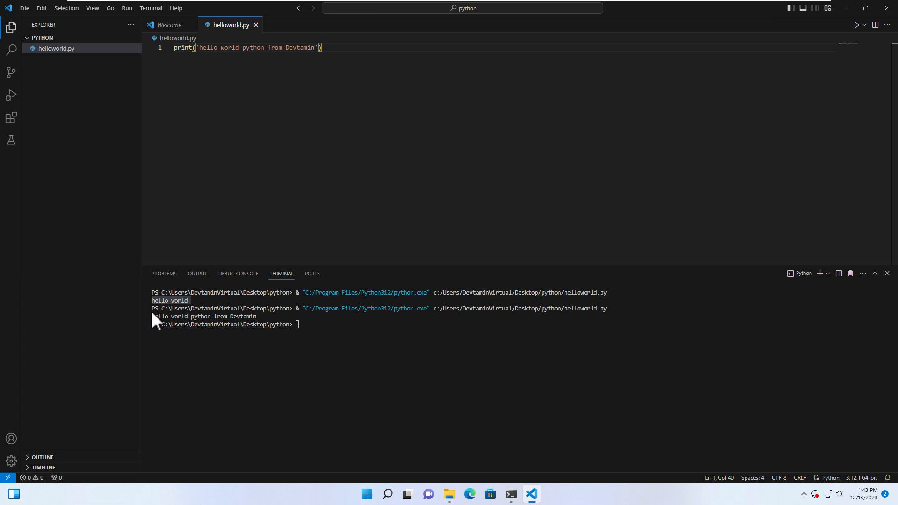
double_click(203, 316)
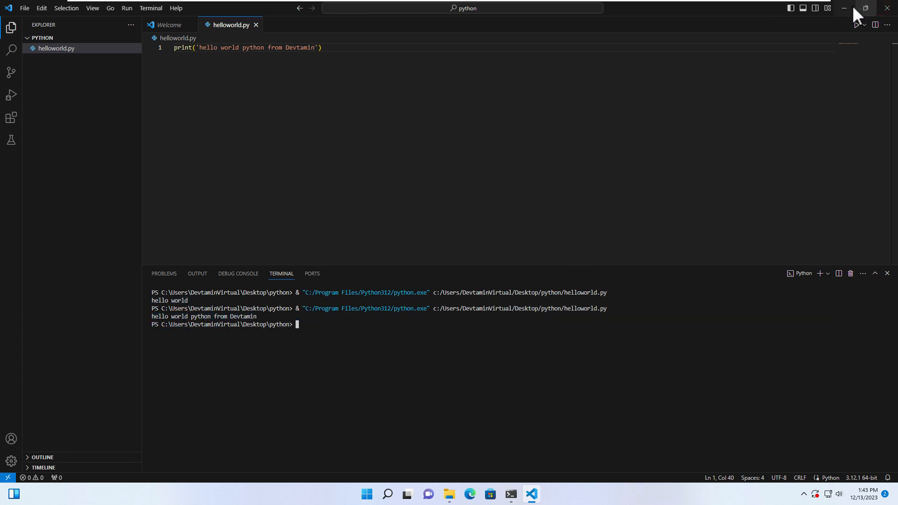
Launch a PowerShell terminal inside the python folder from its context menu
left_click(459, 494)
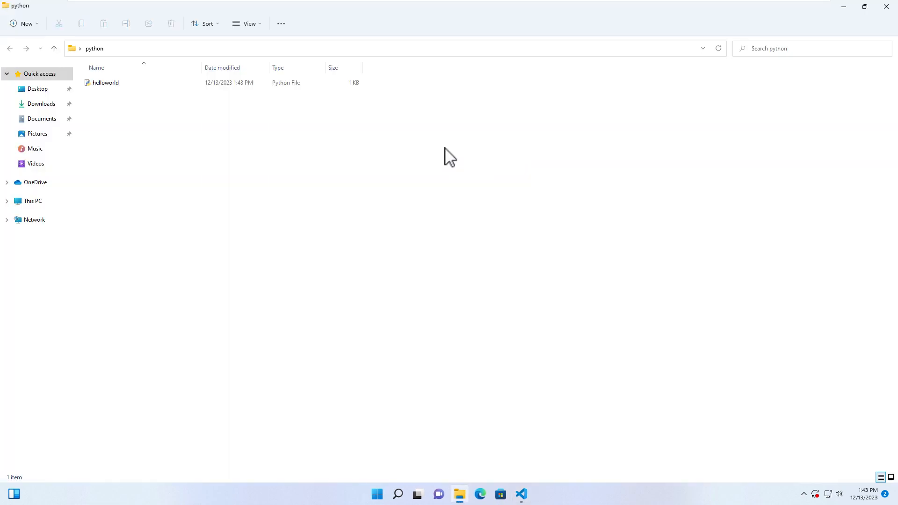
right_click(450, 157)
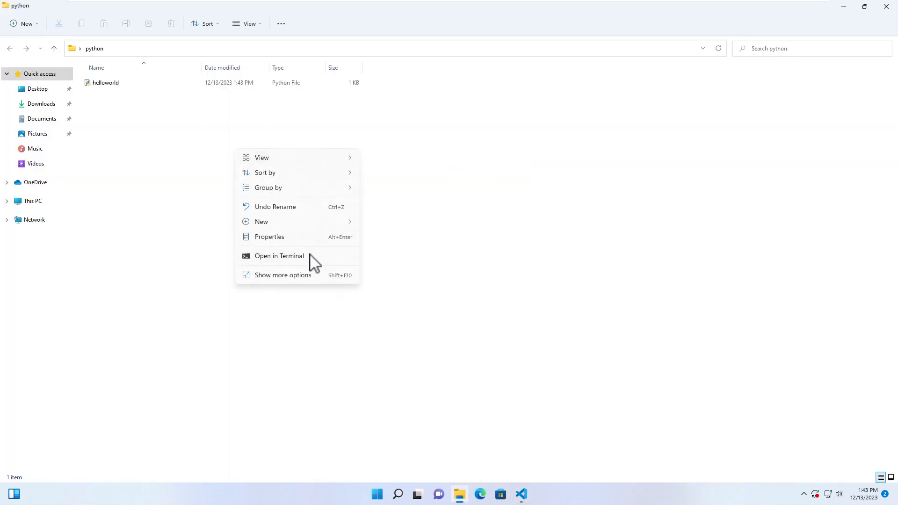
left_click(279, 255)
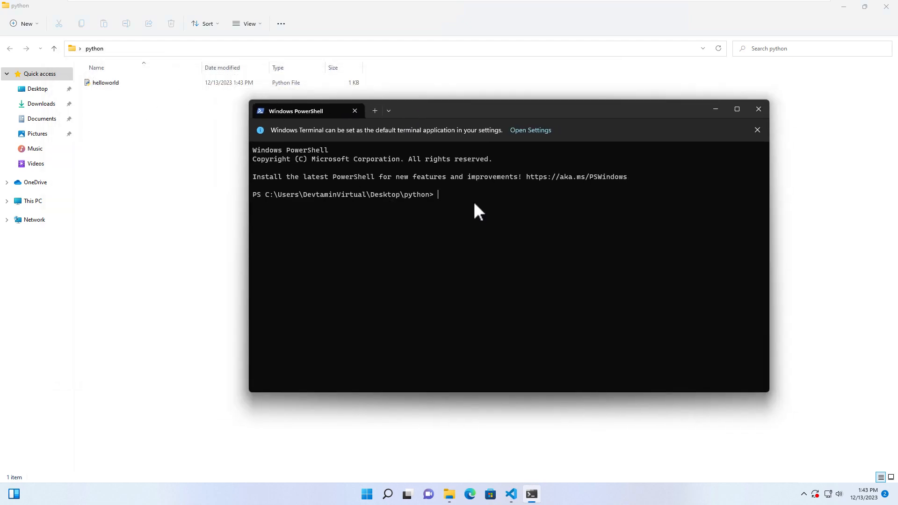
Enter the command py -3 helloworld.py at the PowerShell prompt
type("py")
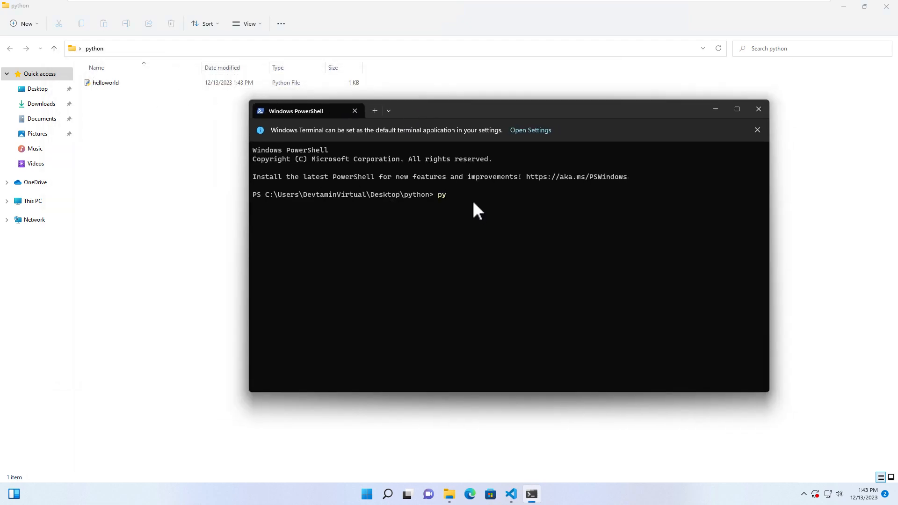
type("-3")
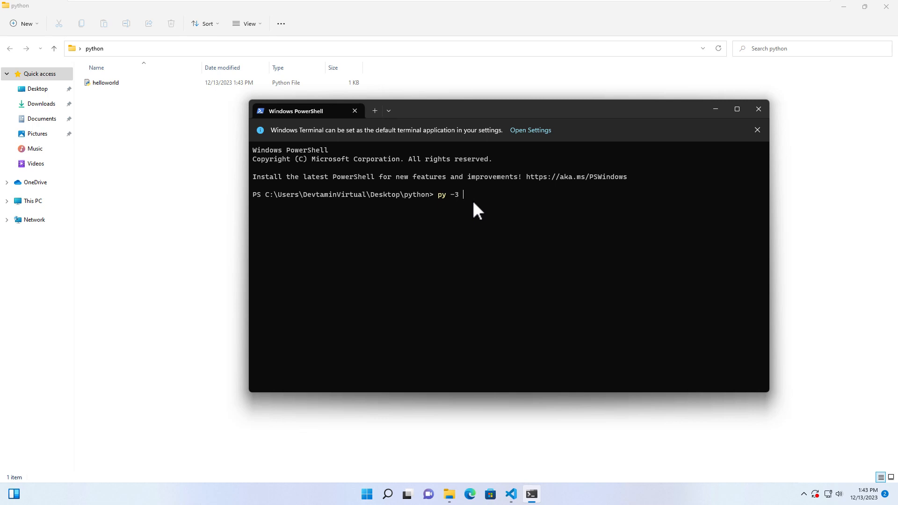
type("h")
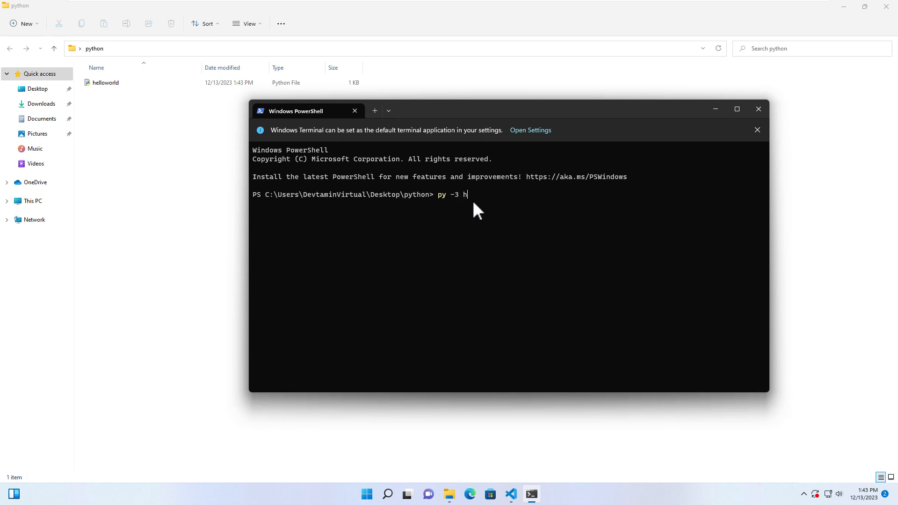
type("elloworld.py")
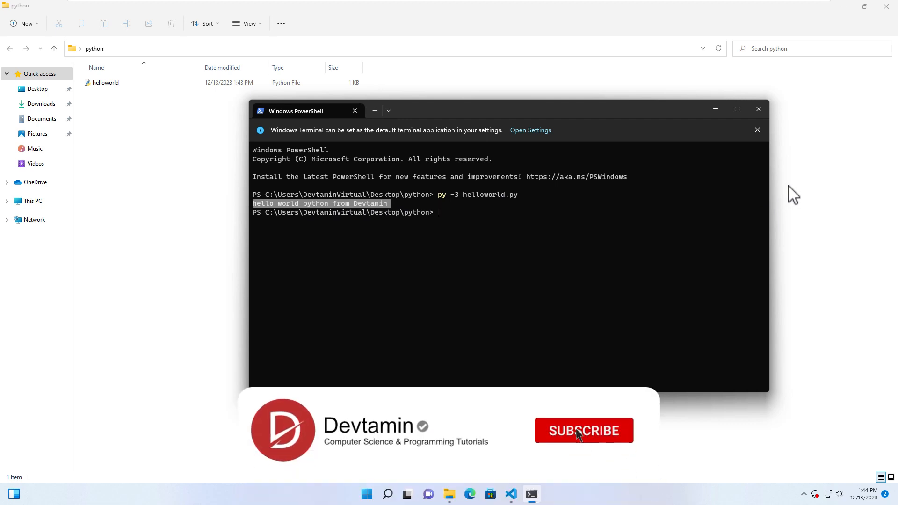
Execute py -3 helloworld.py so PowerShell prints 'hello world python from Devtamin'
left_click(584, 430)
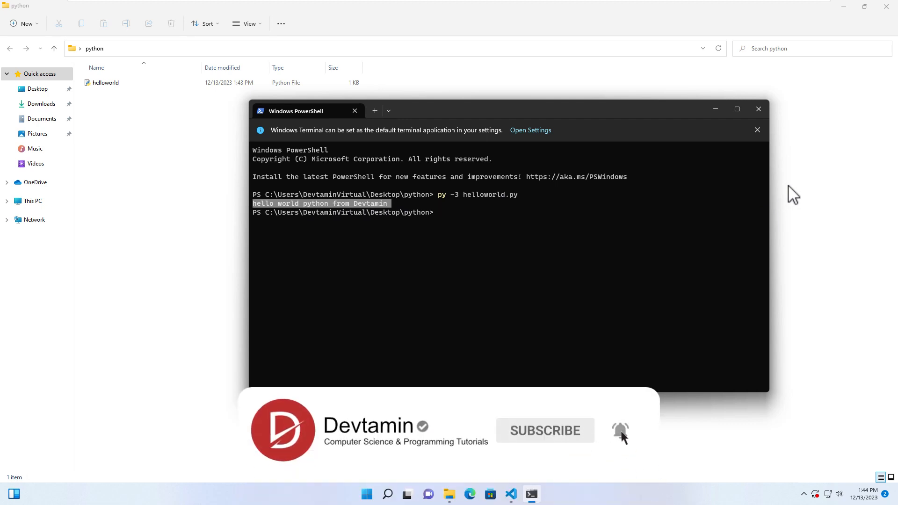